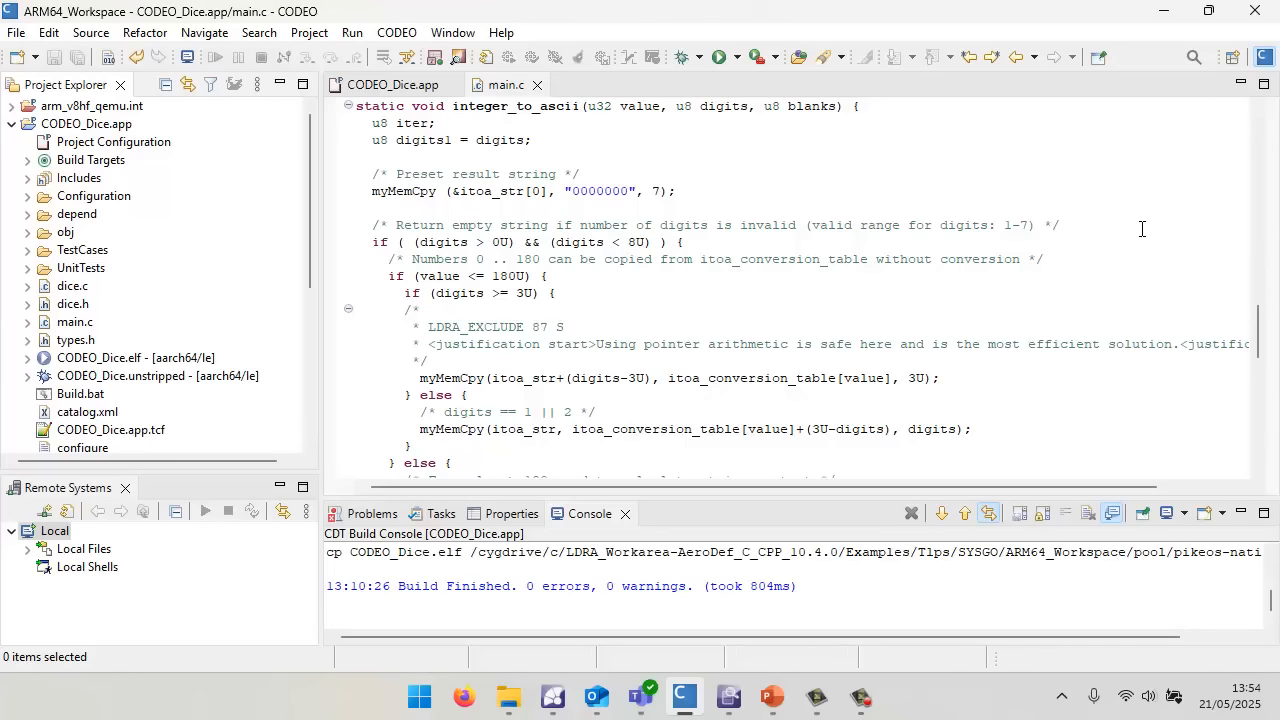
mouse_move(220, 80)
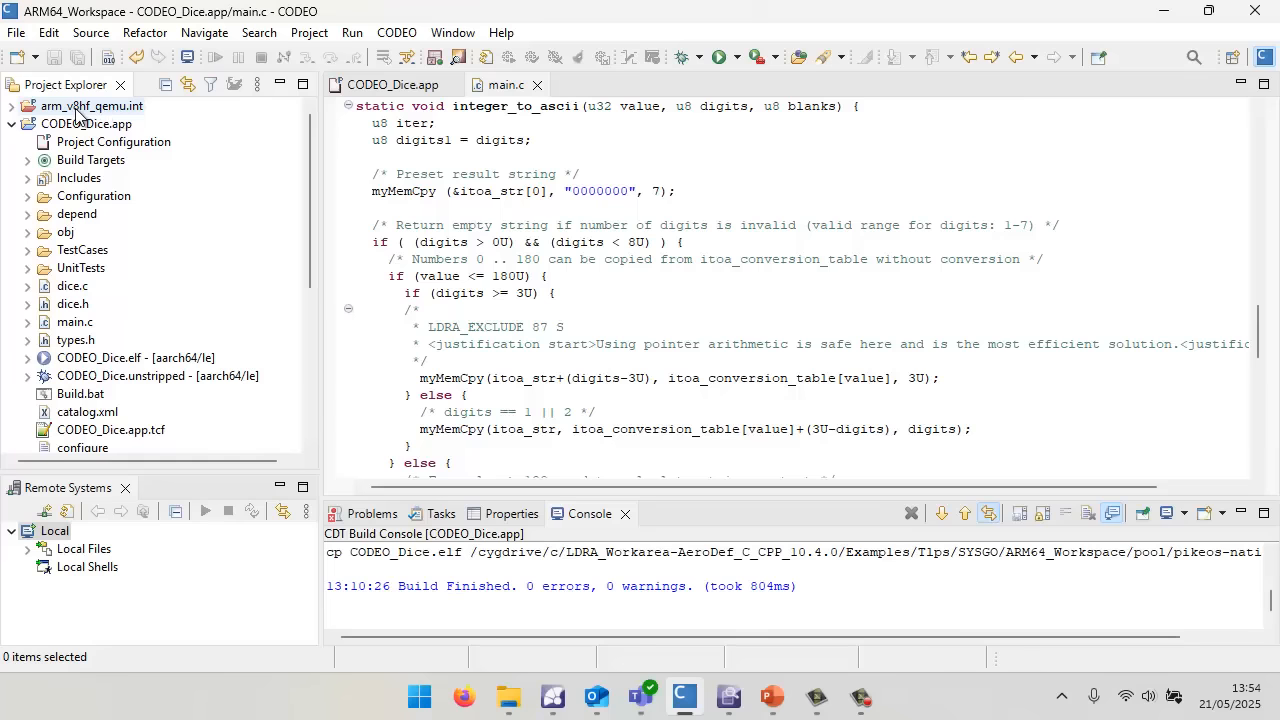
mouse_move(110, 115)
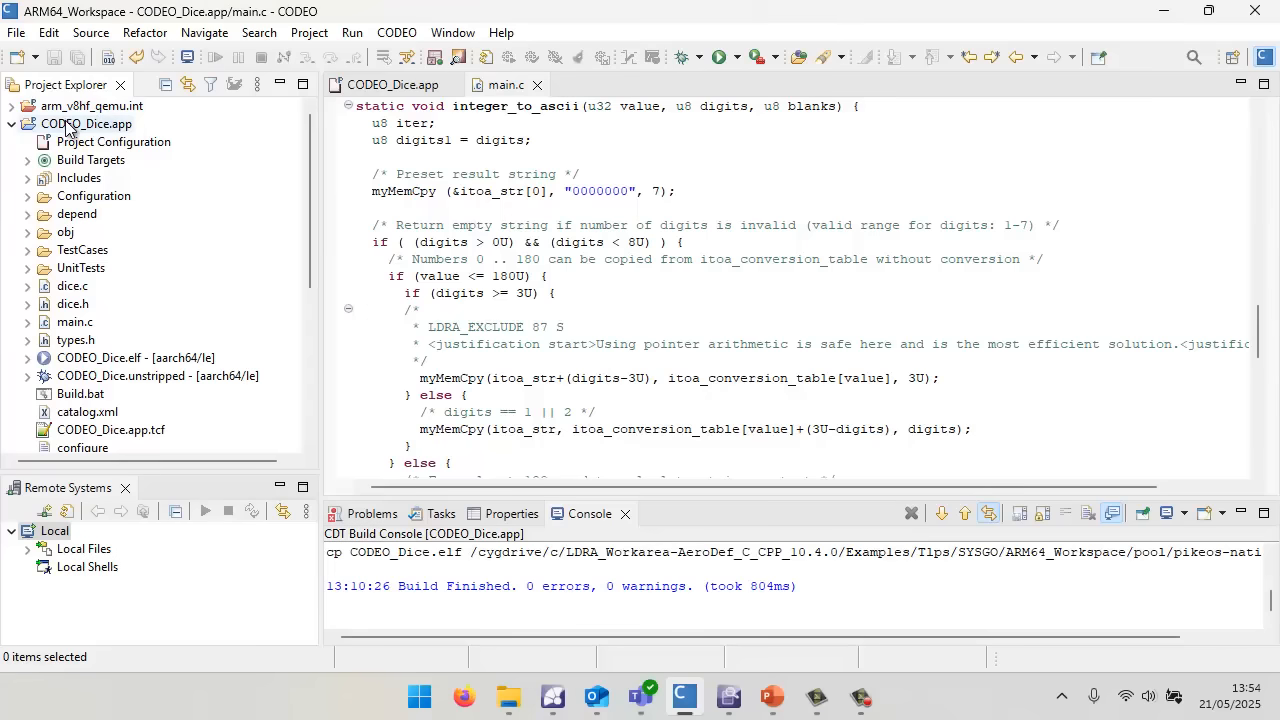
mouse_move(72, 303)
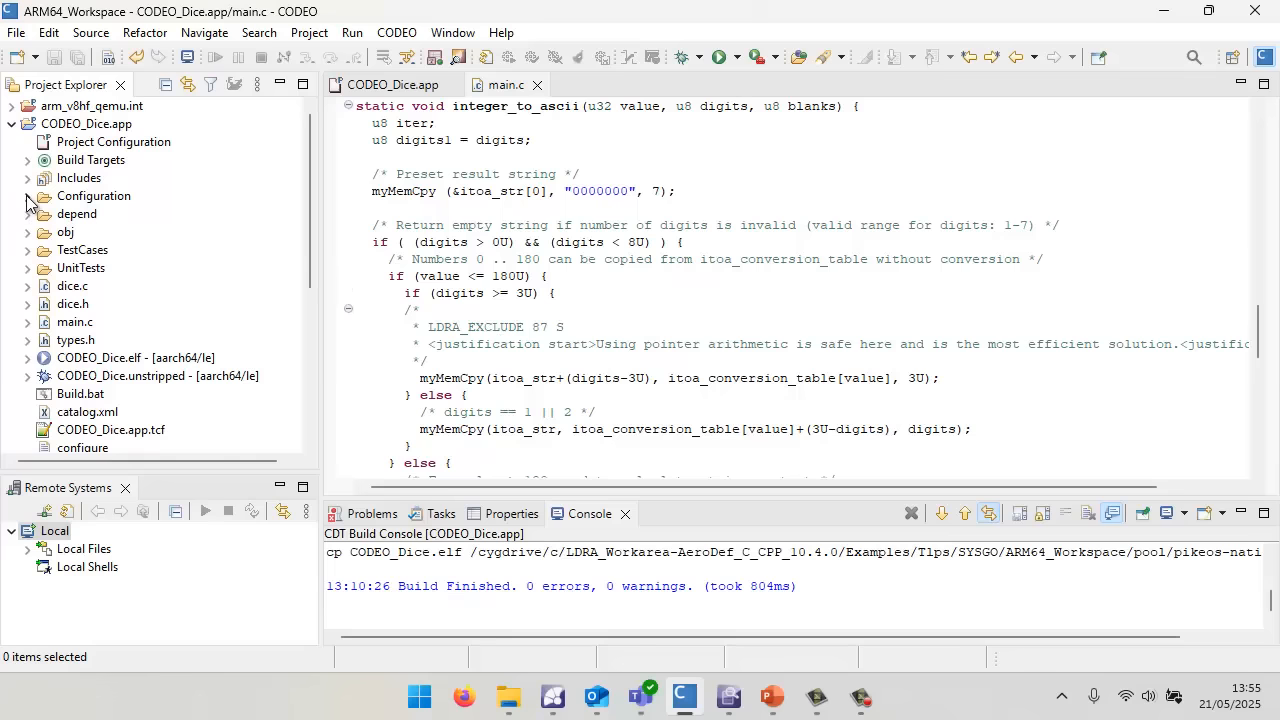
Peek at the project's configuration files, then bring up the CODEO_Dice.app TBreports window.
click(28, 196)
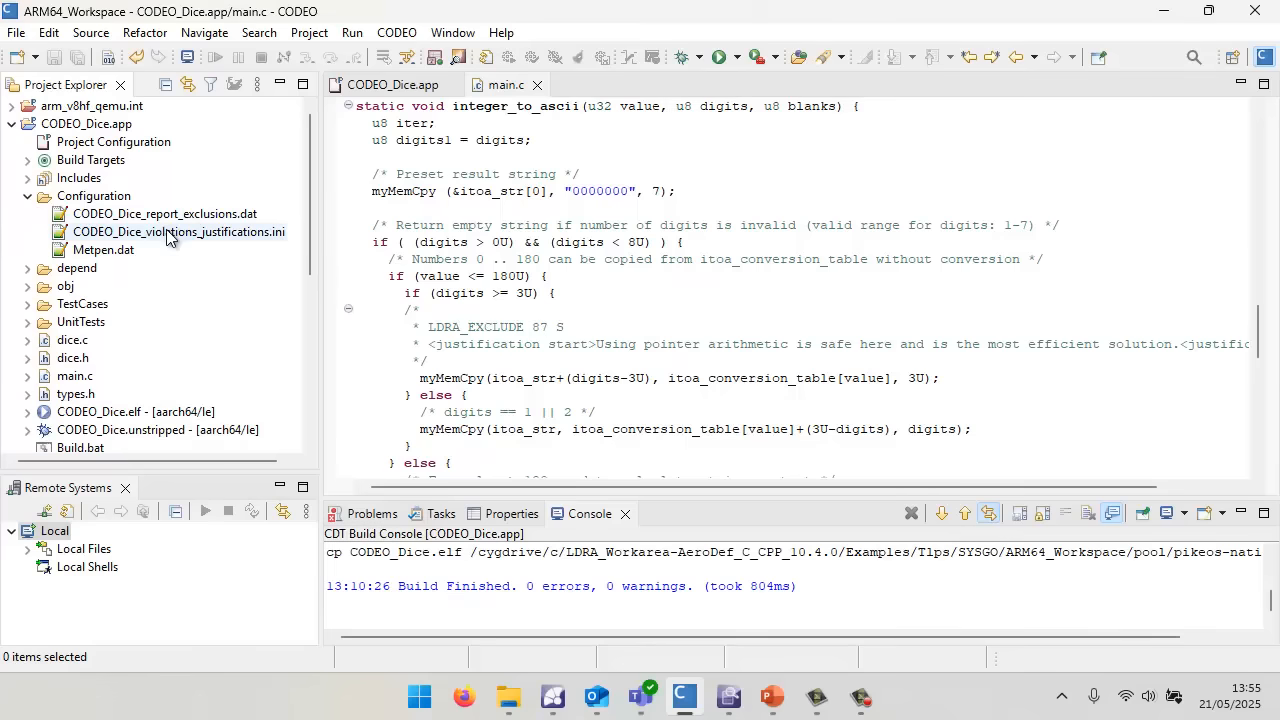
mouse_move(120, 237)
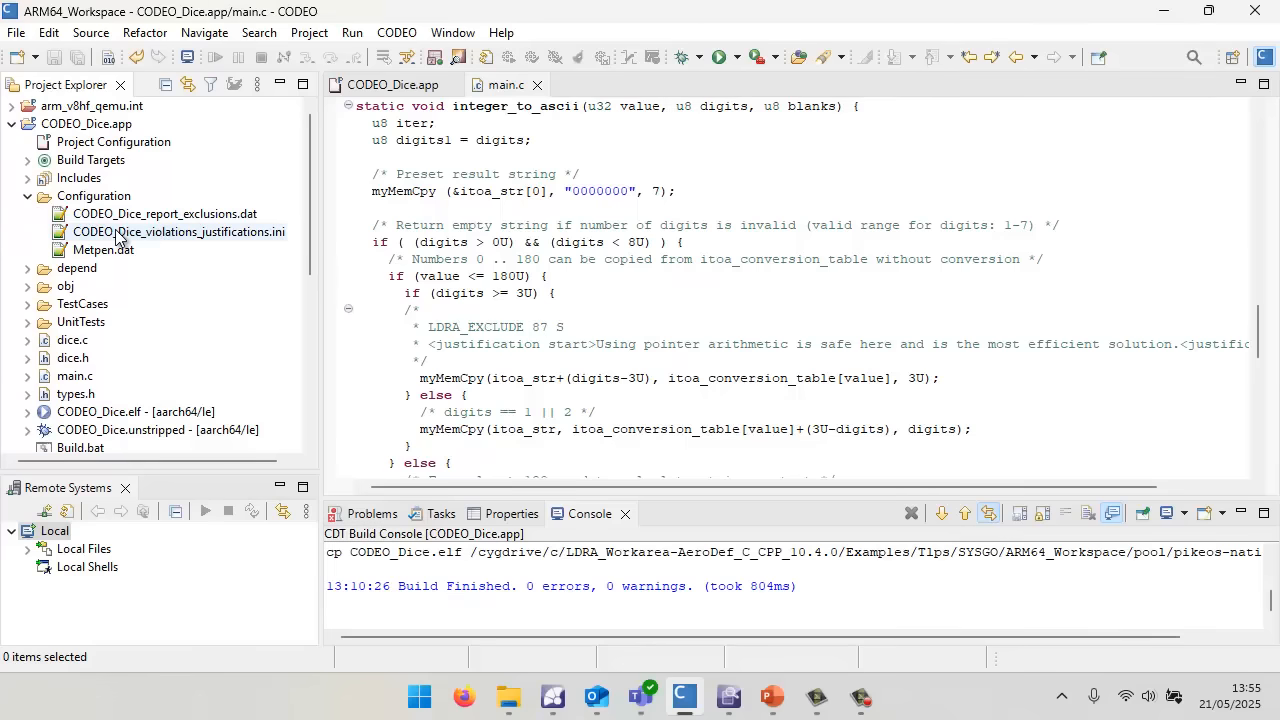
click(29, 195)
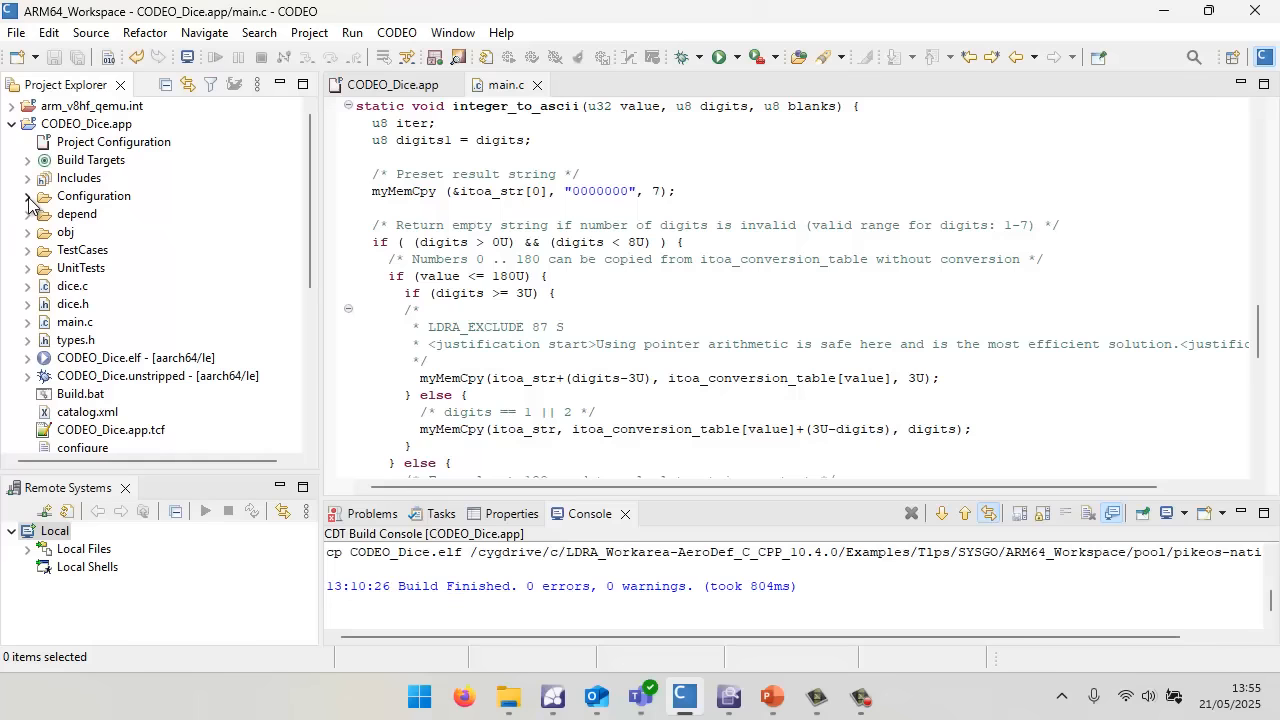
mouse_move(30, 267)
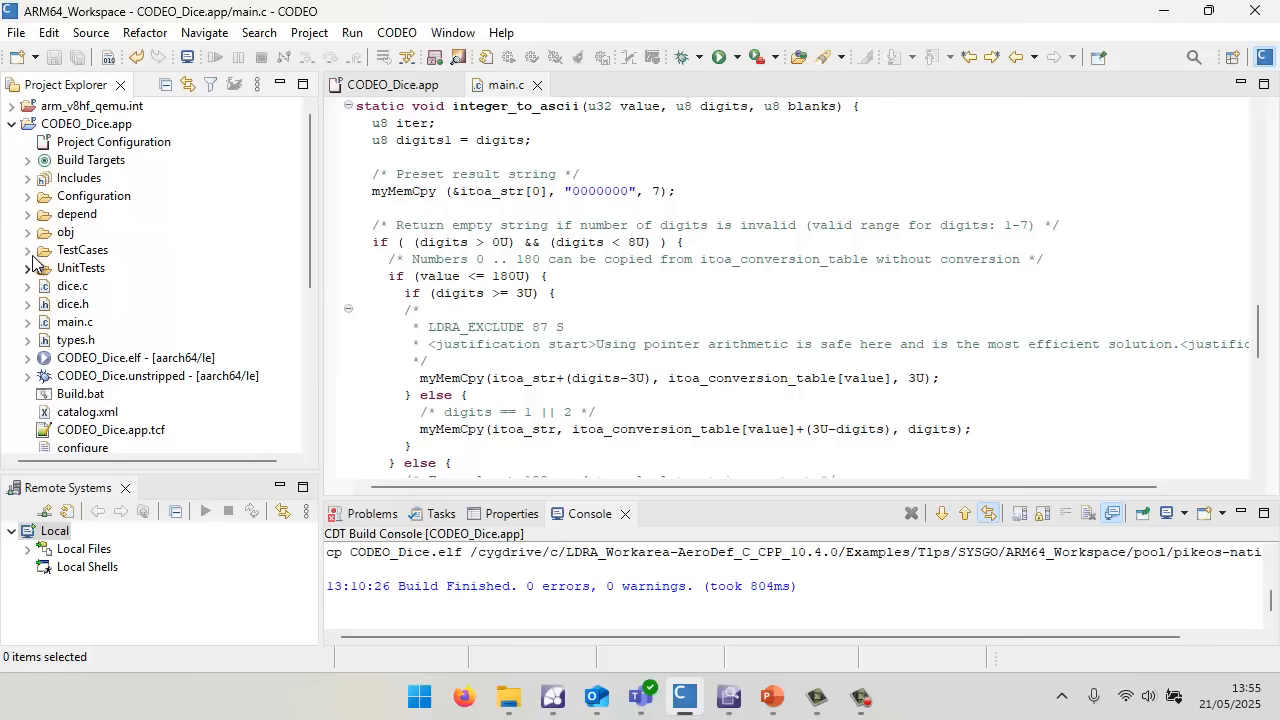
click(28, 249)
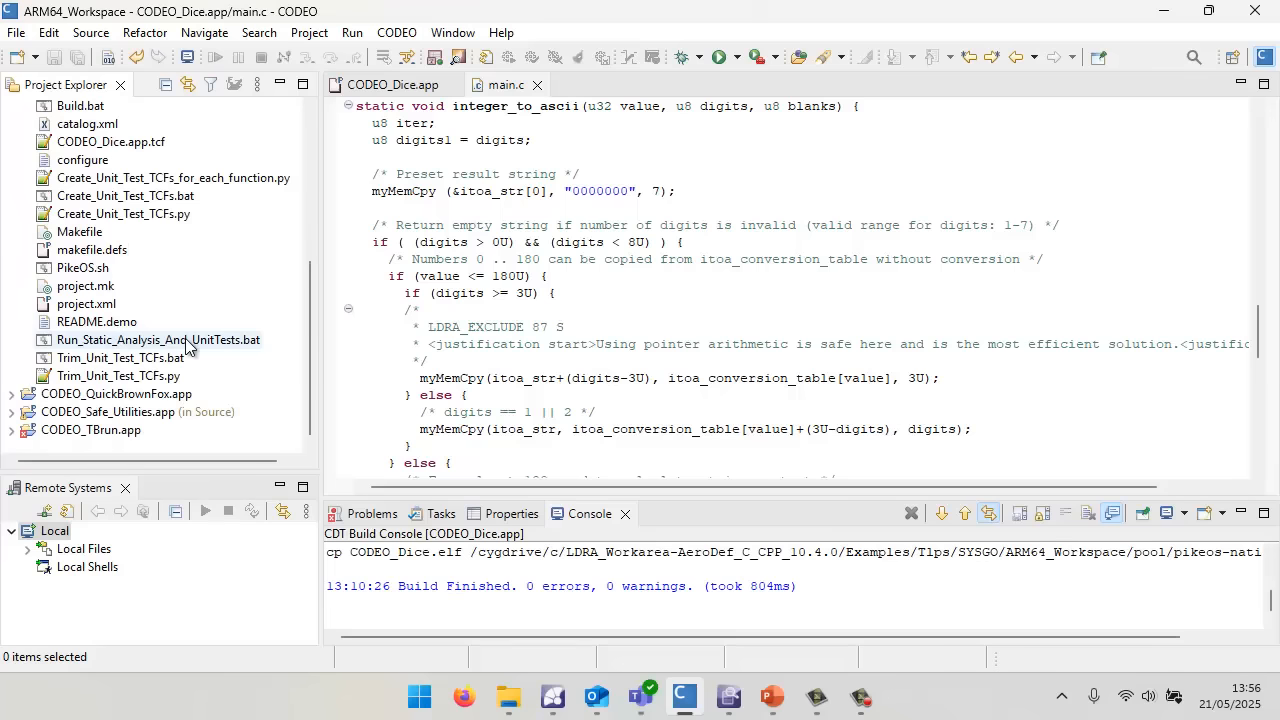
mouse_move(258, 347)
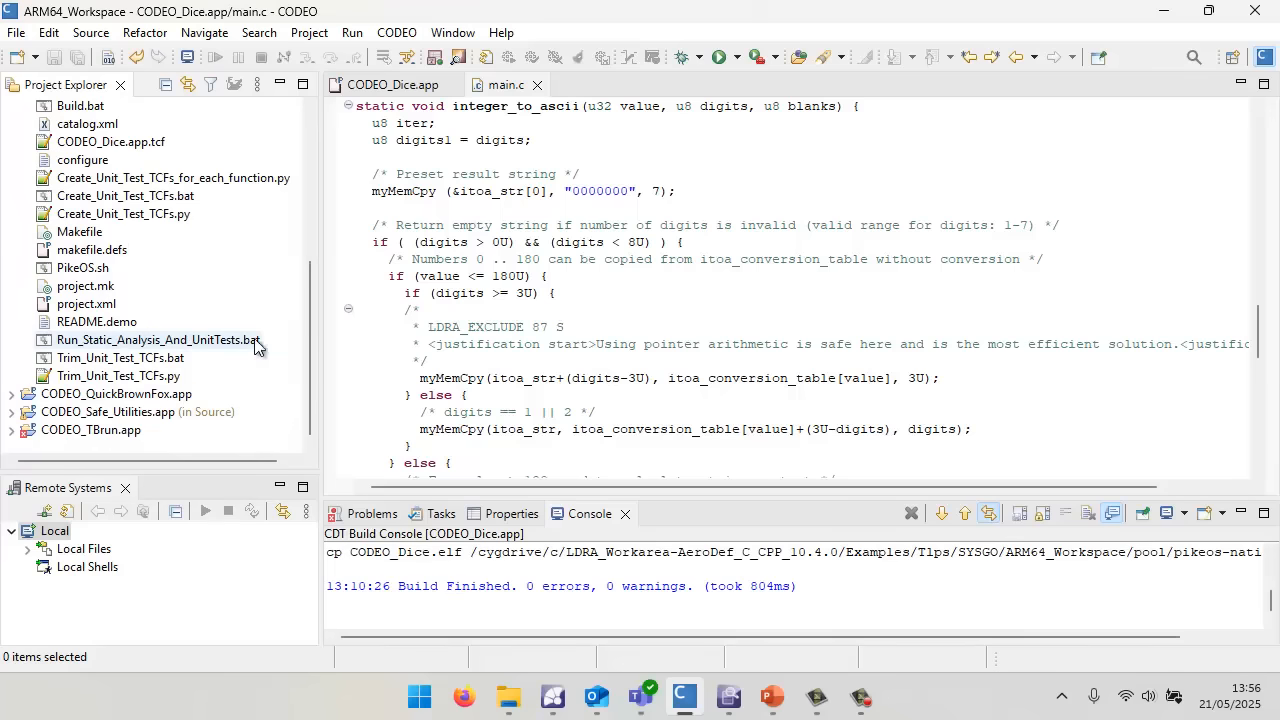
click(728, 697)
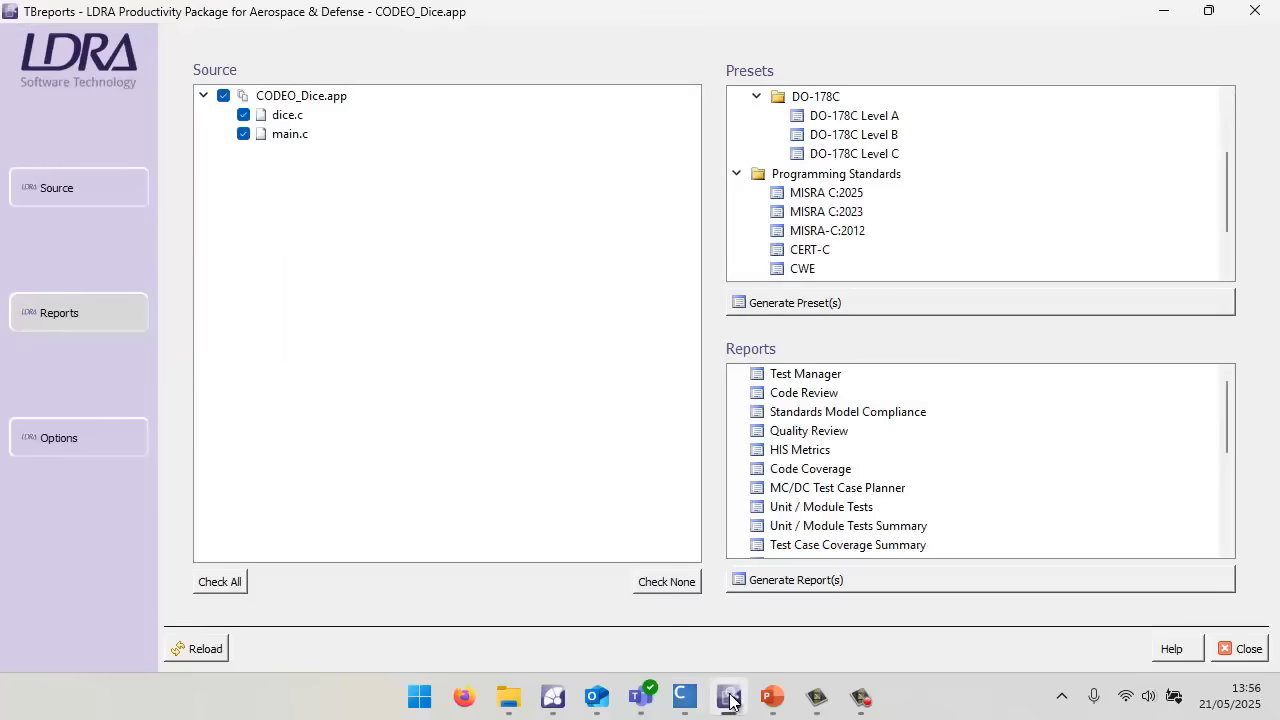
mouse_move(420, 363)
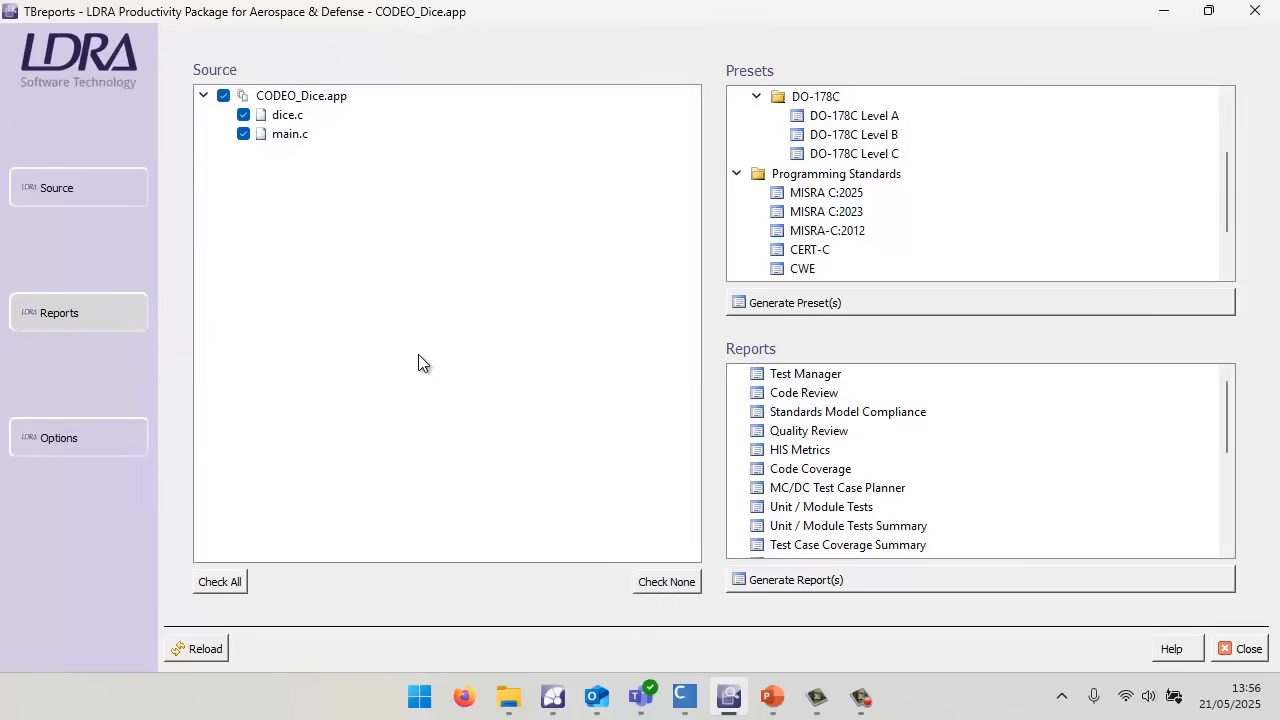
mouse_move(331, 173)
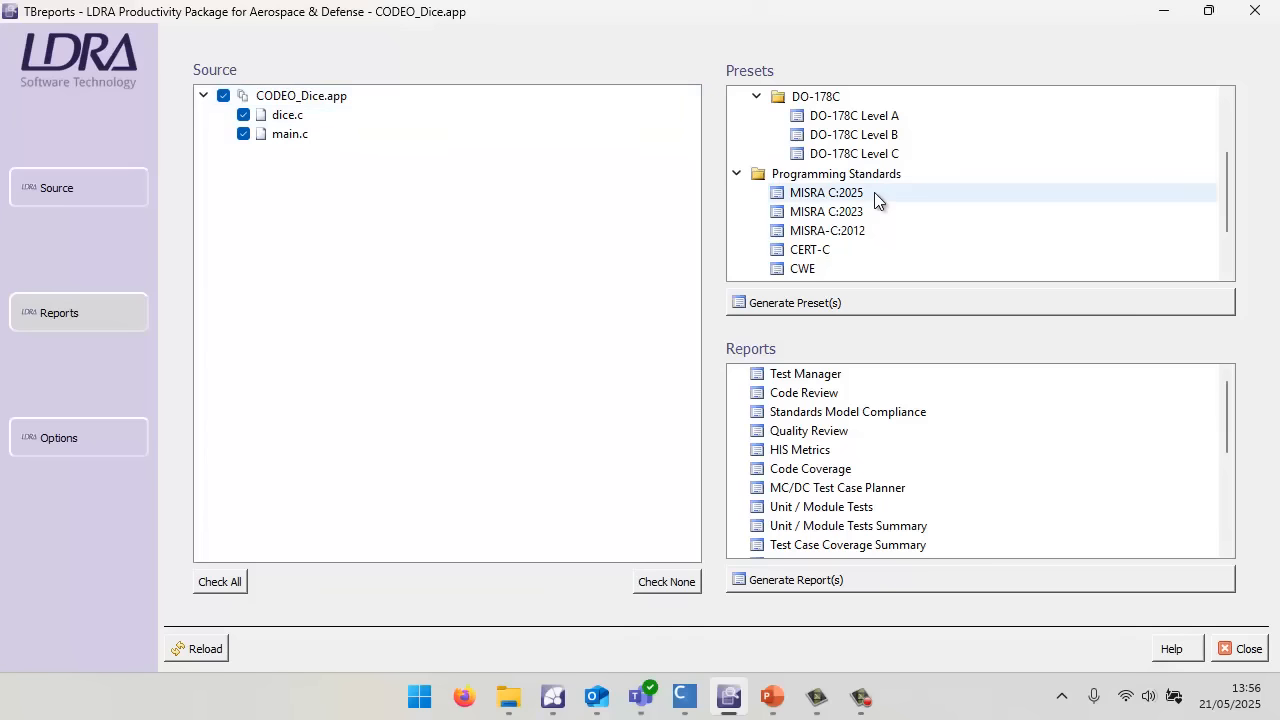
mouse_move(865, 205)
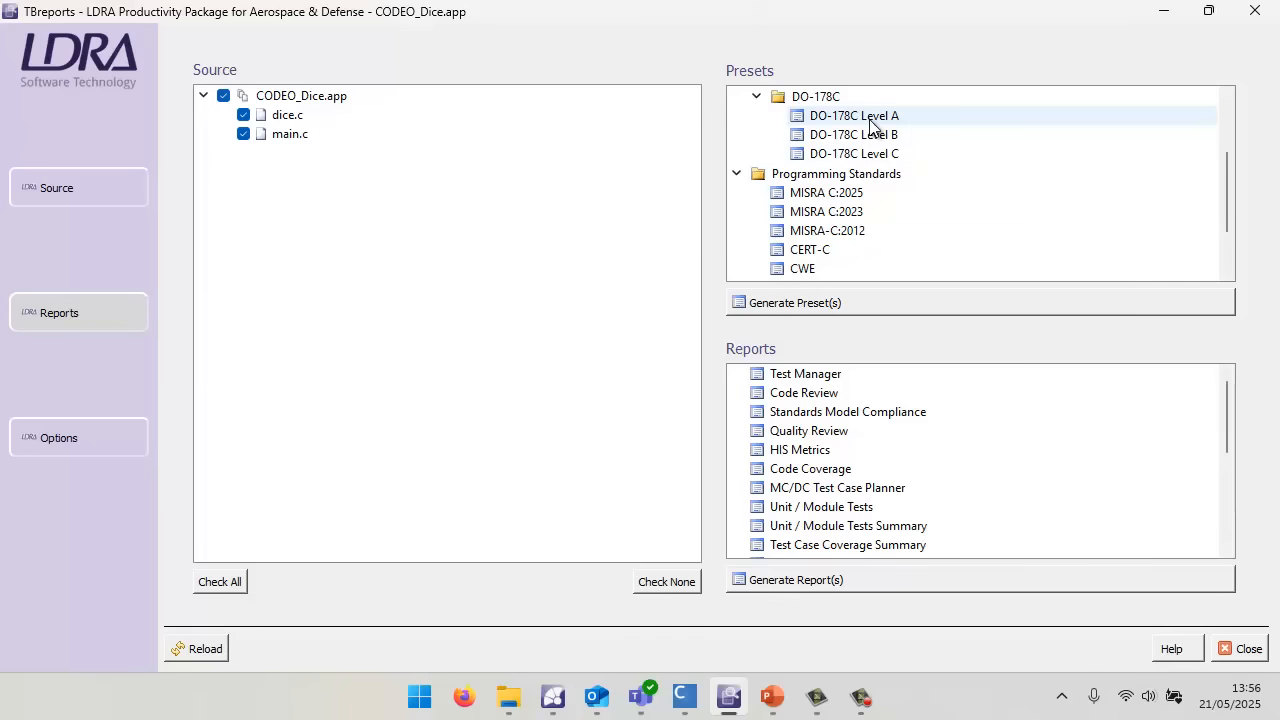
Generate the selected reports, opening the Test Manager report with dice.c and main.c failing review.
click(847, 411)
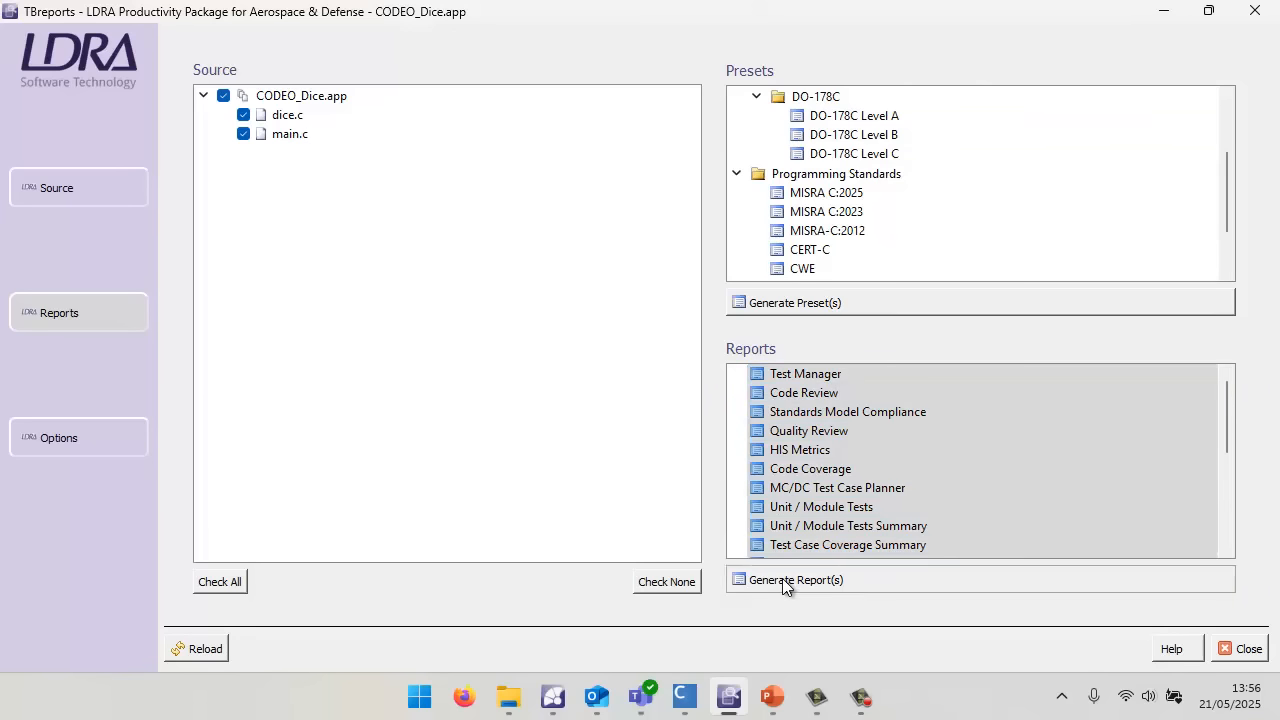
click(795, 579)
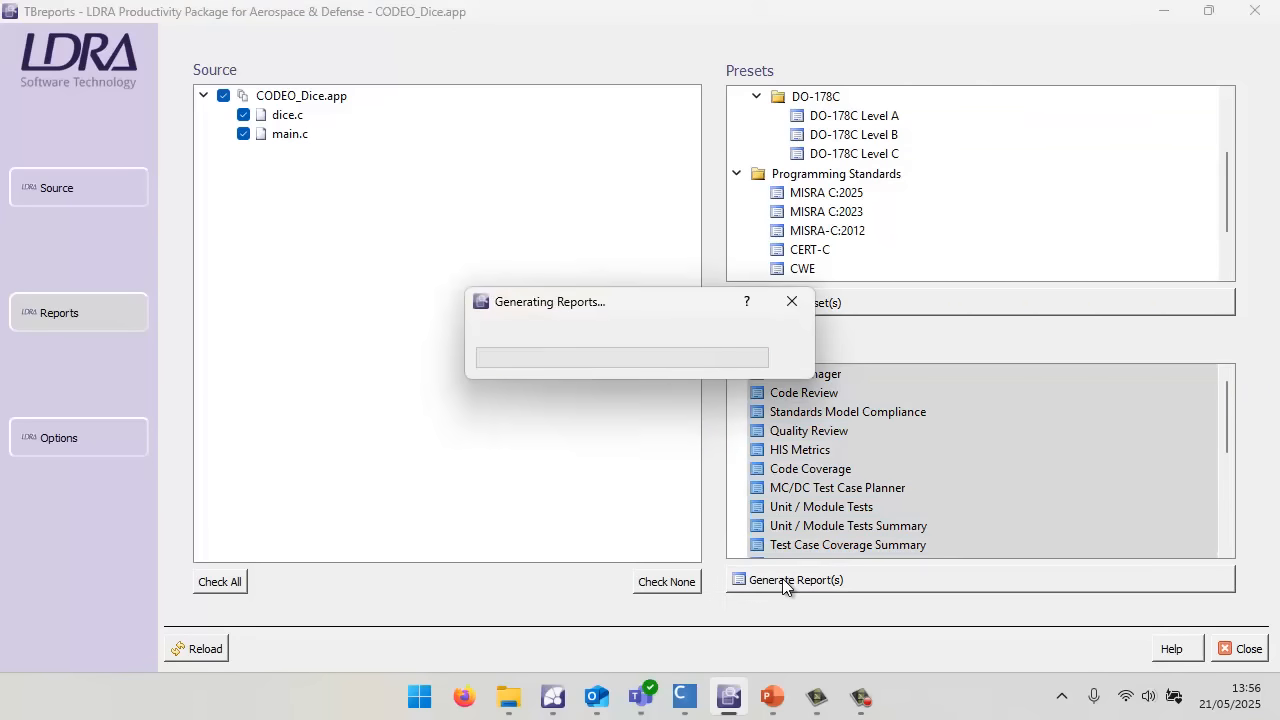
click(796, 579)
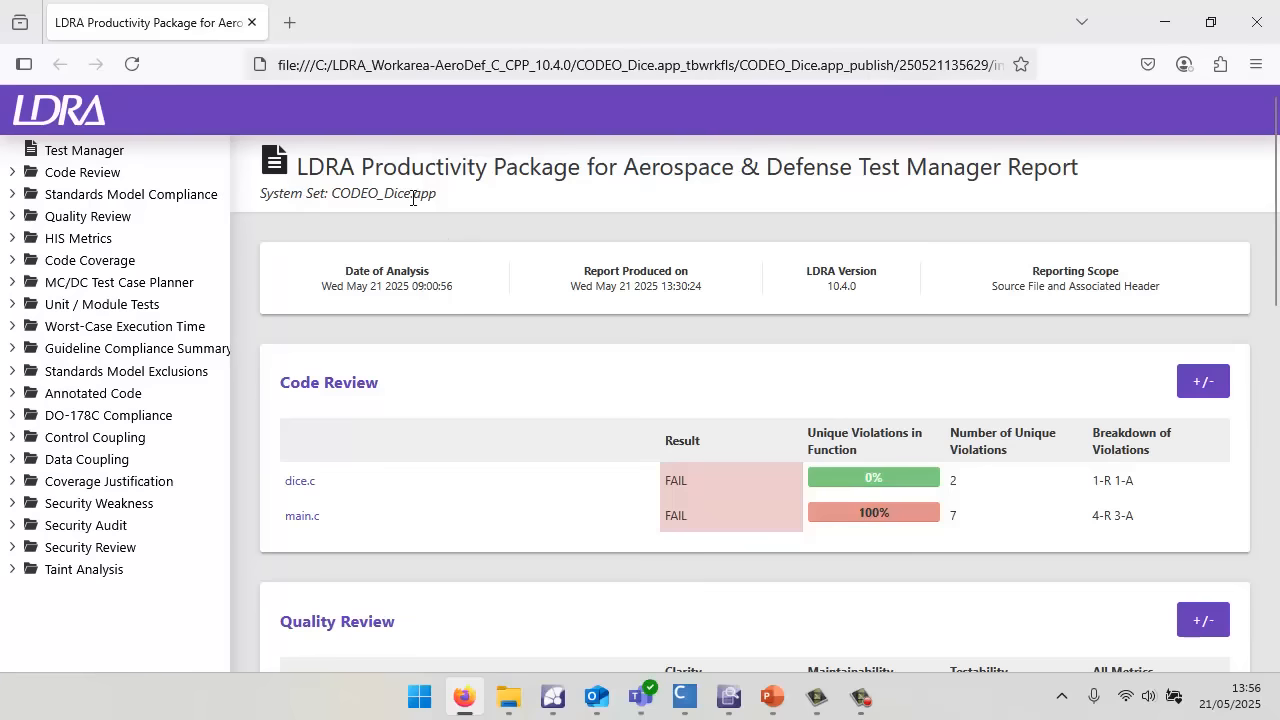
scroll(down, 3)
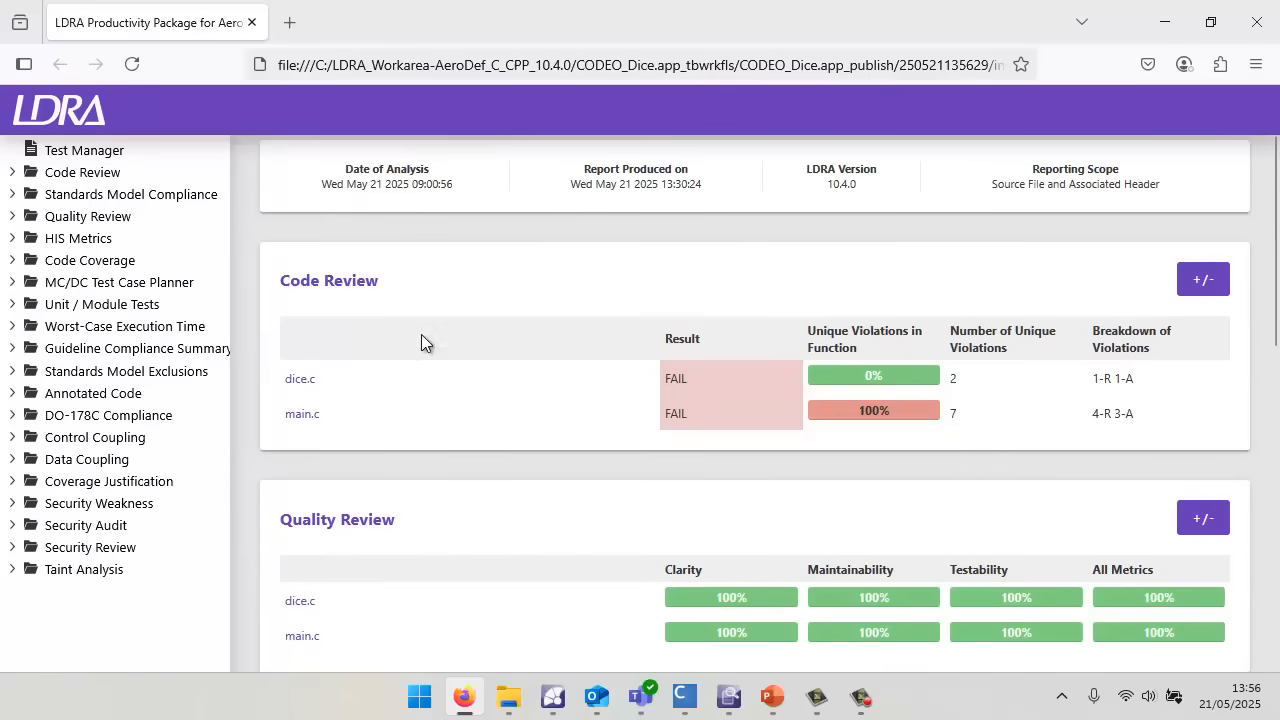
mouse_move(445, 304)
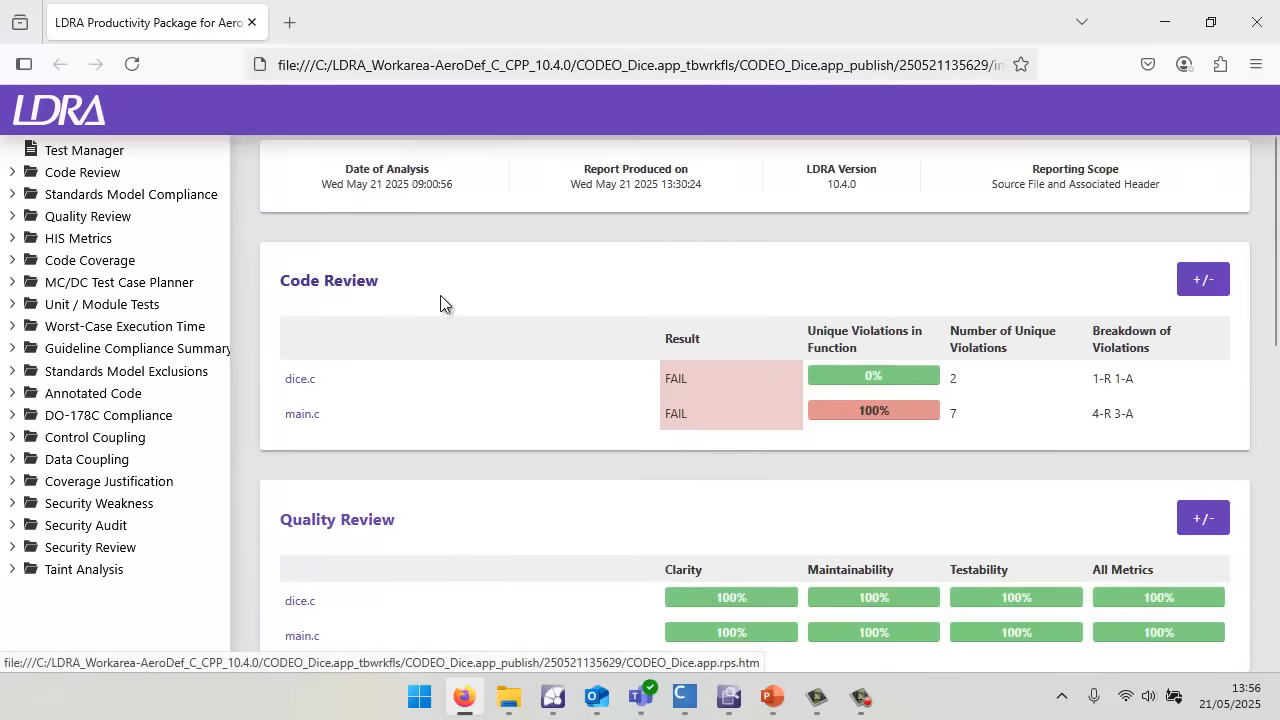
mouse_move(878, 377)
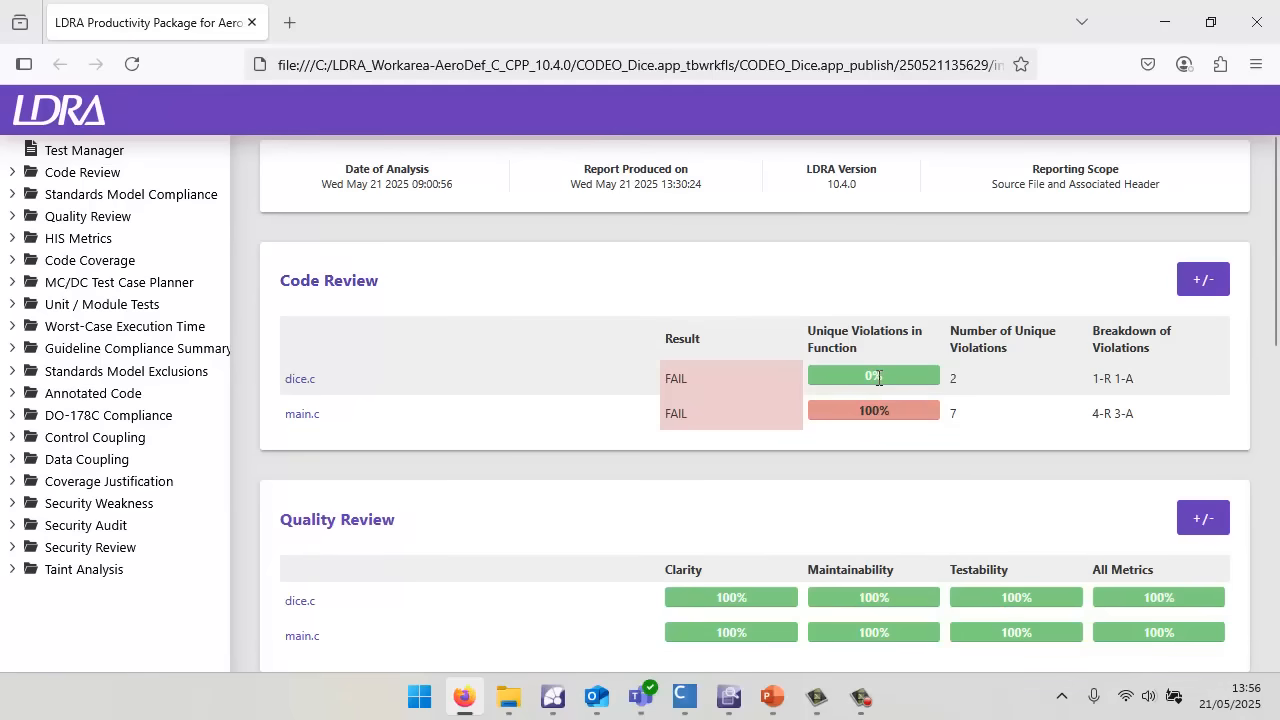
scroll(down, 3)
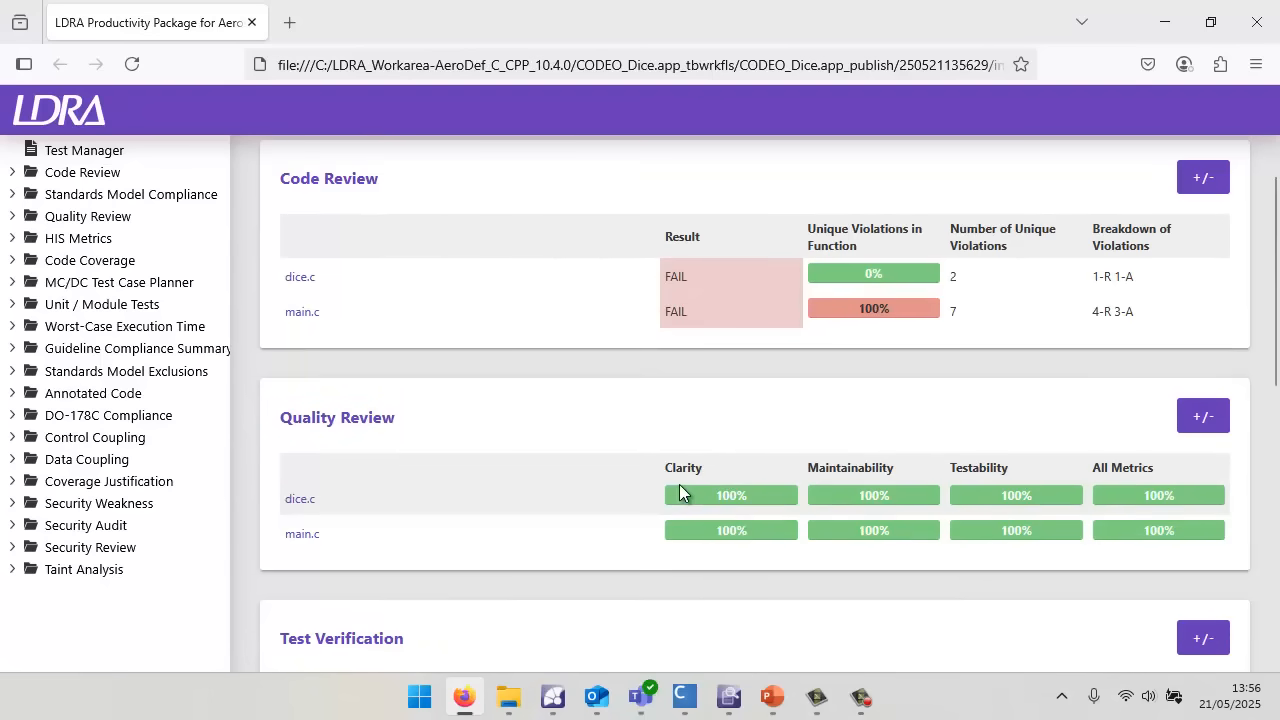
click(137, 348)
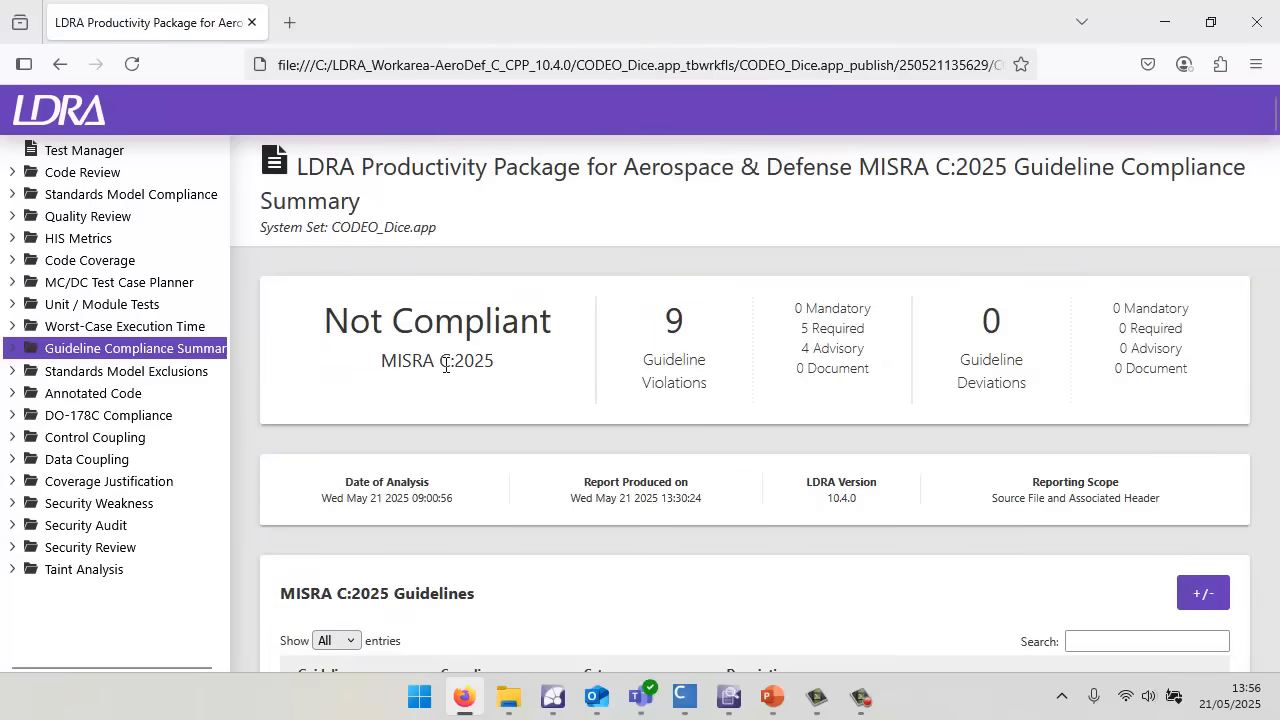
mouse_move(495, 352)
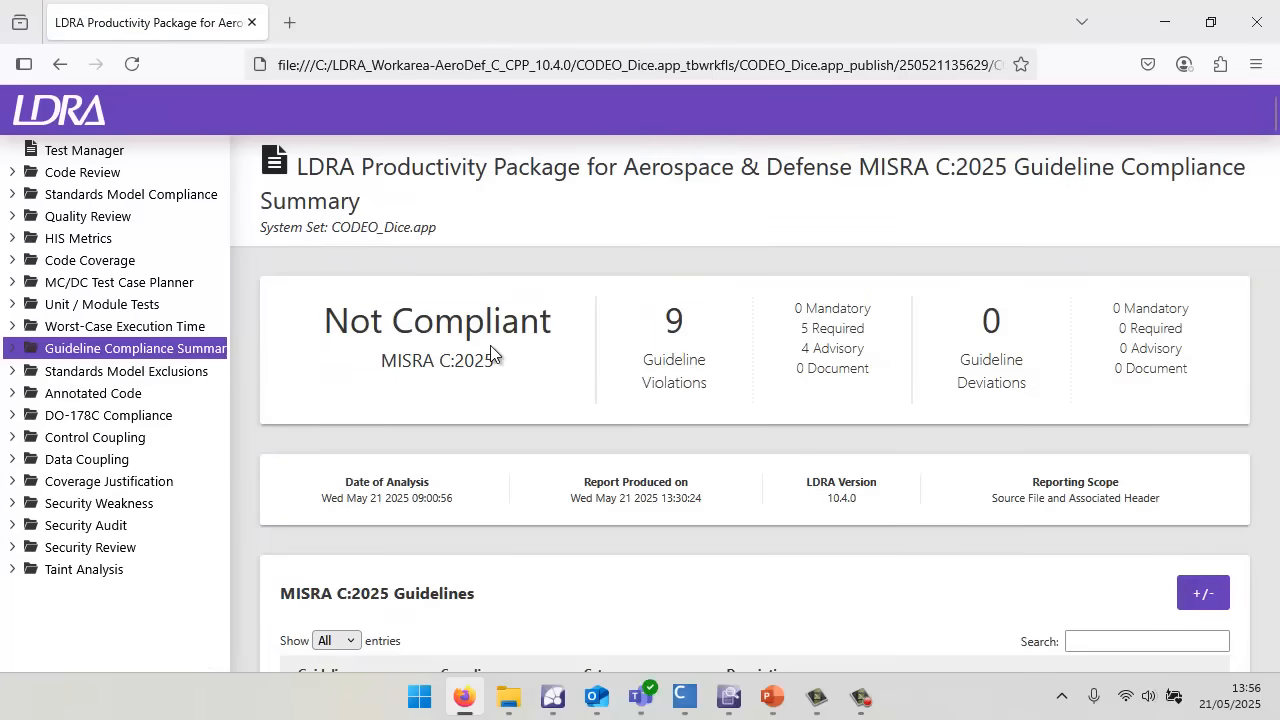
Scroll the MISRA C:2025 Guidelines table to review violations against D.4.6, R.8.7, R.8.8, R.8.9.
scroll(down, 3)
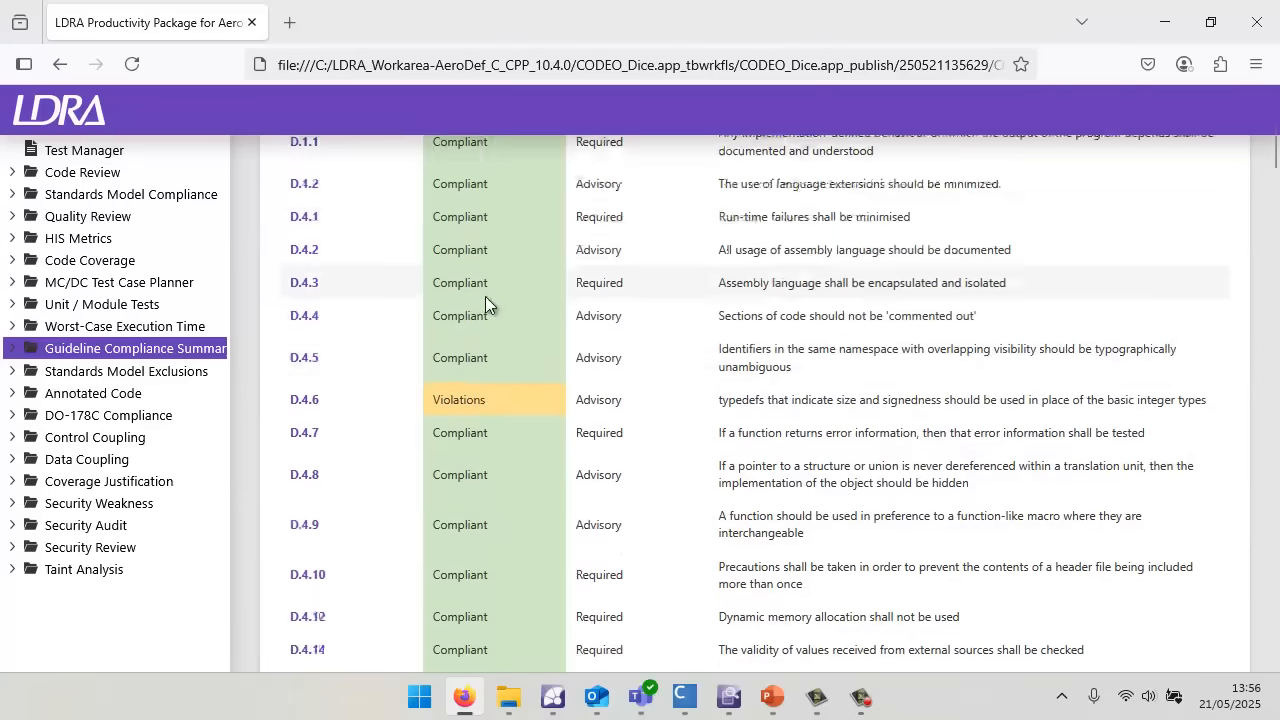
scroll(up, 3)
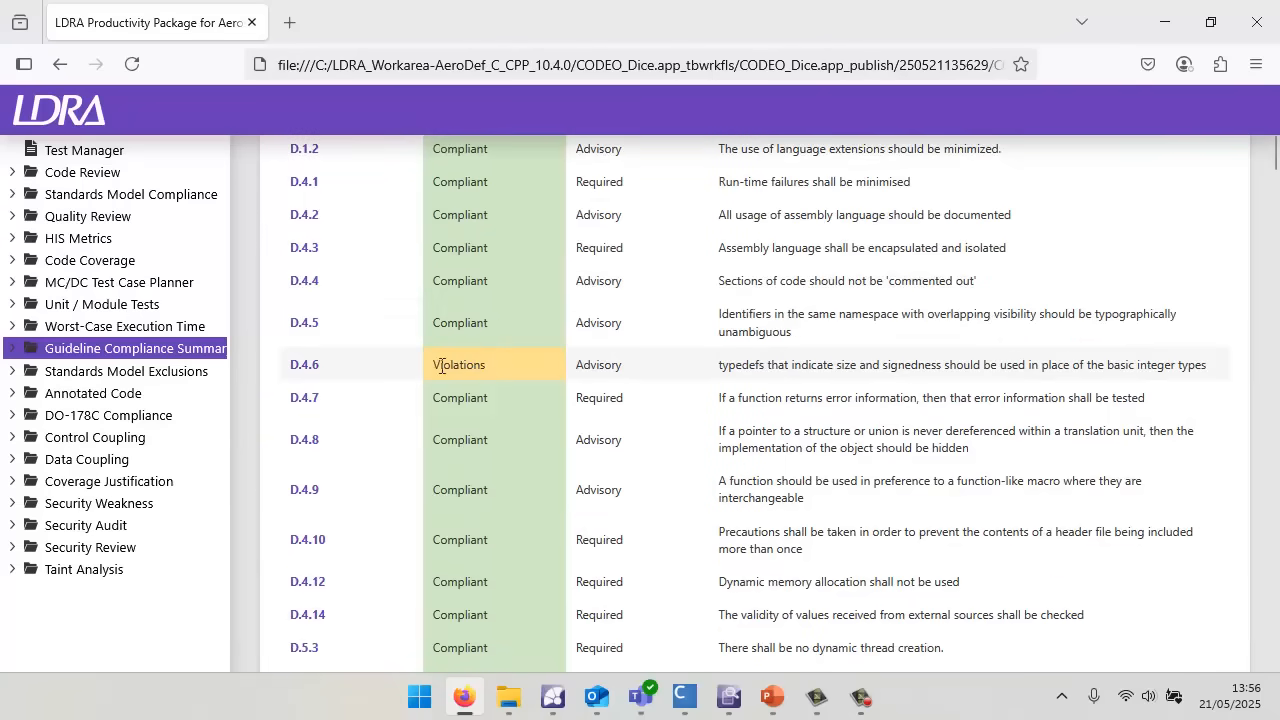
scroll(up, 3)
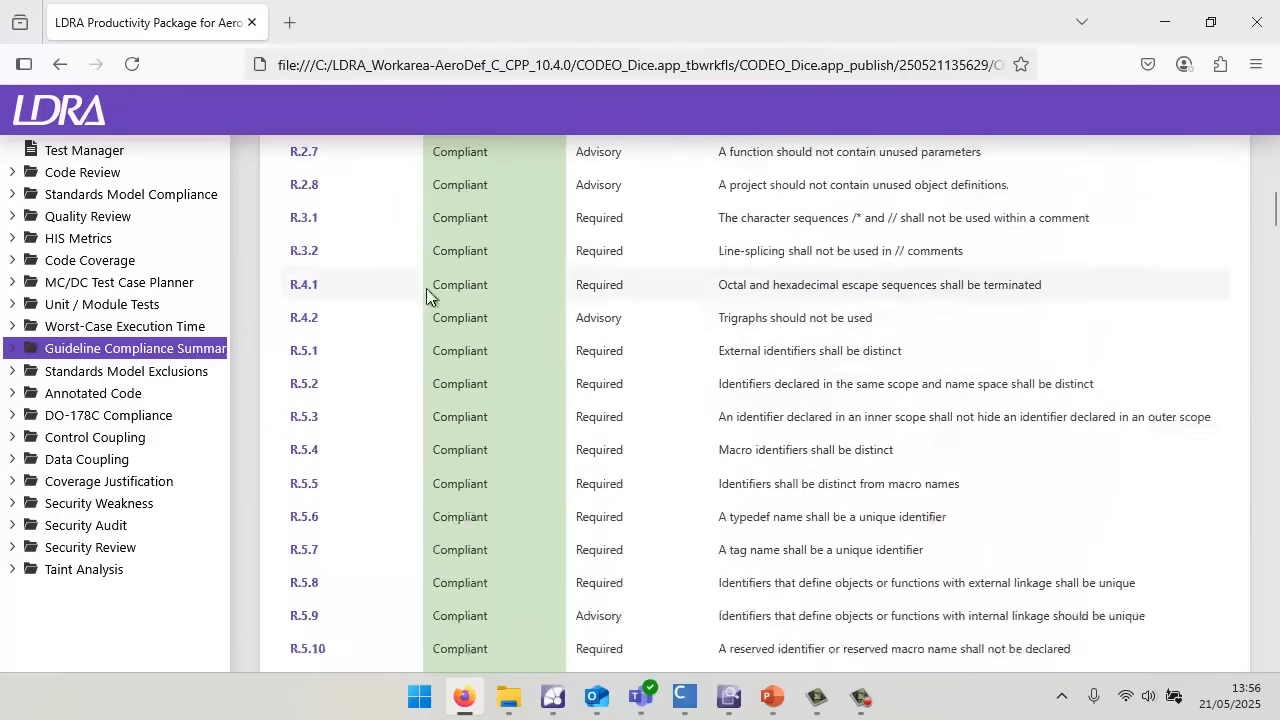
scroll(down, 3)
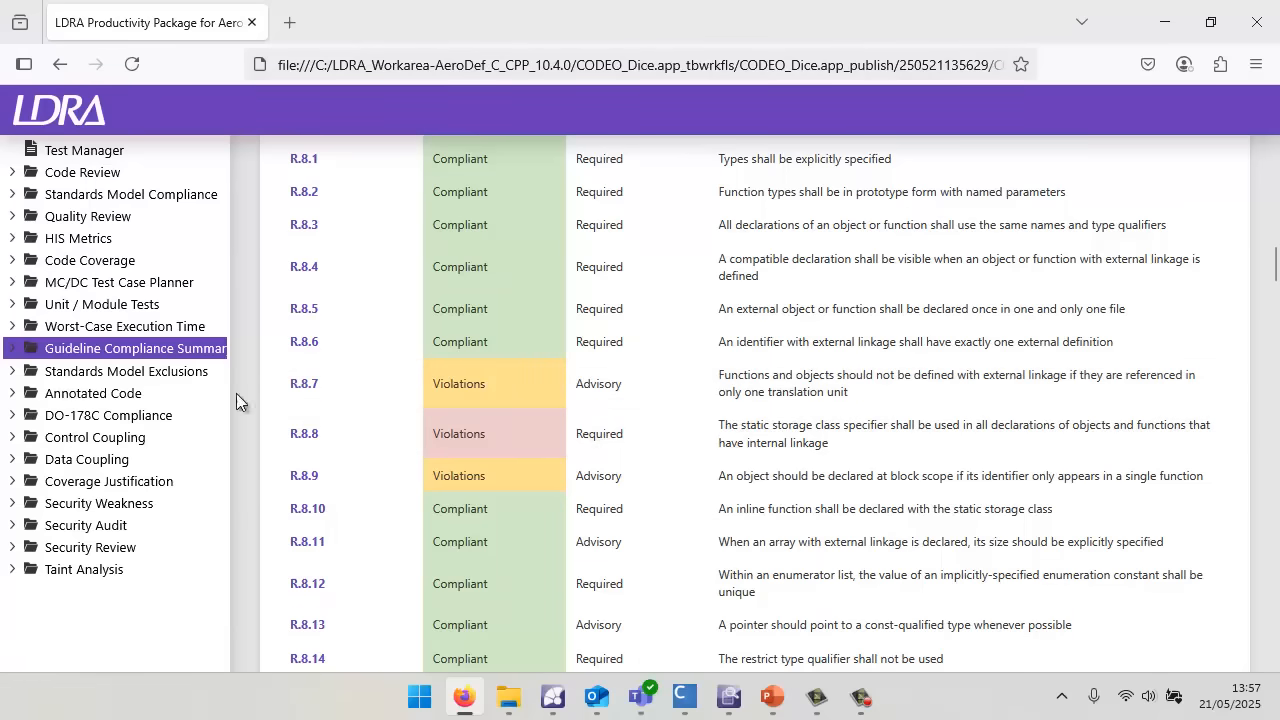
mouse_move(127, 371)
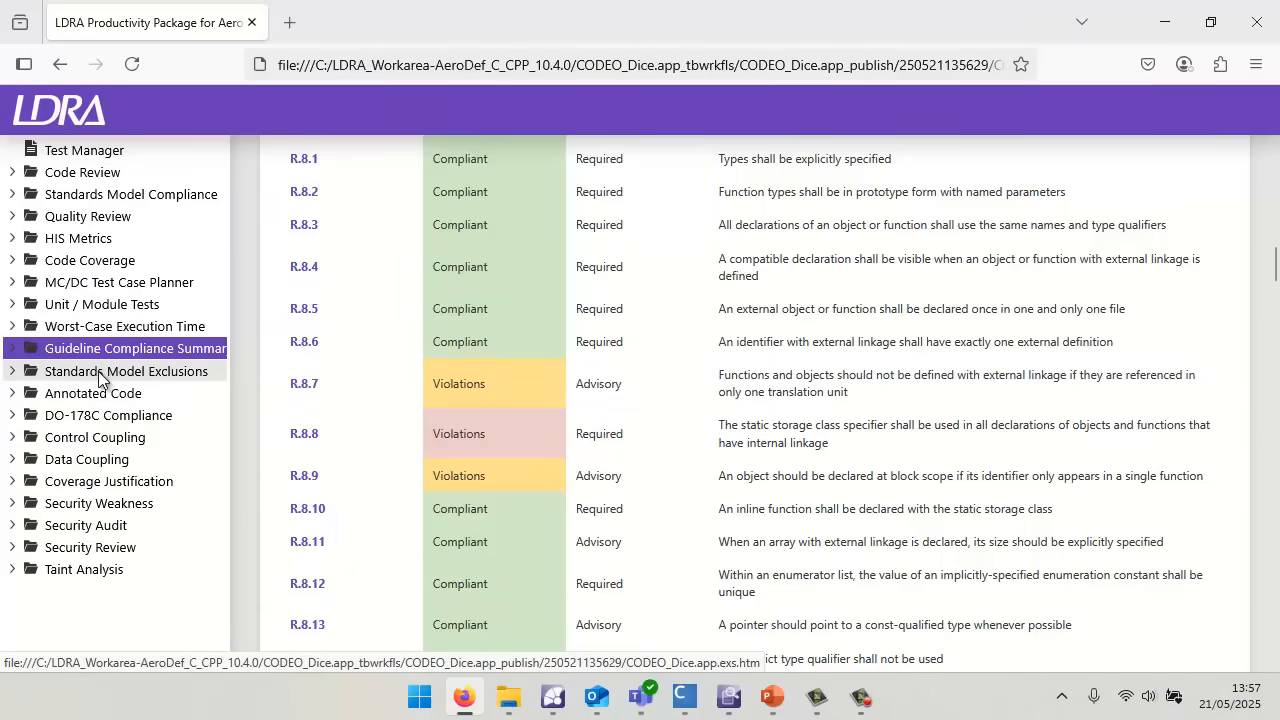
View the Exclusions Overview: 8 violations excluded via 3 justified exclusions in dice.c and main.c.
click(126, 371)
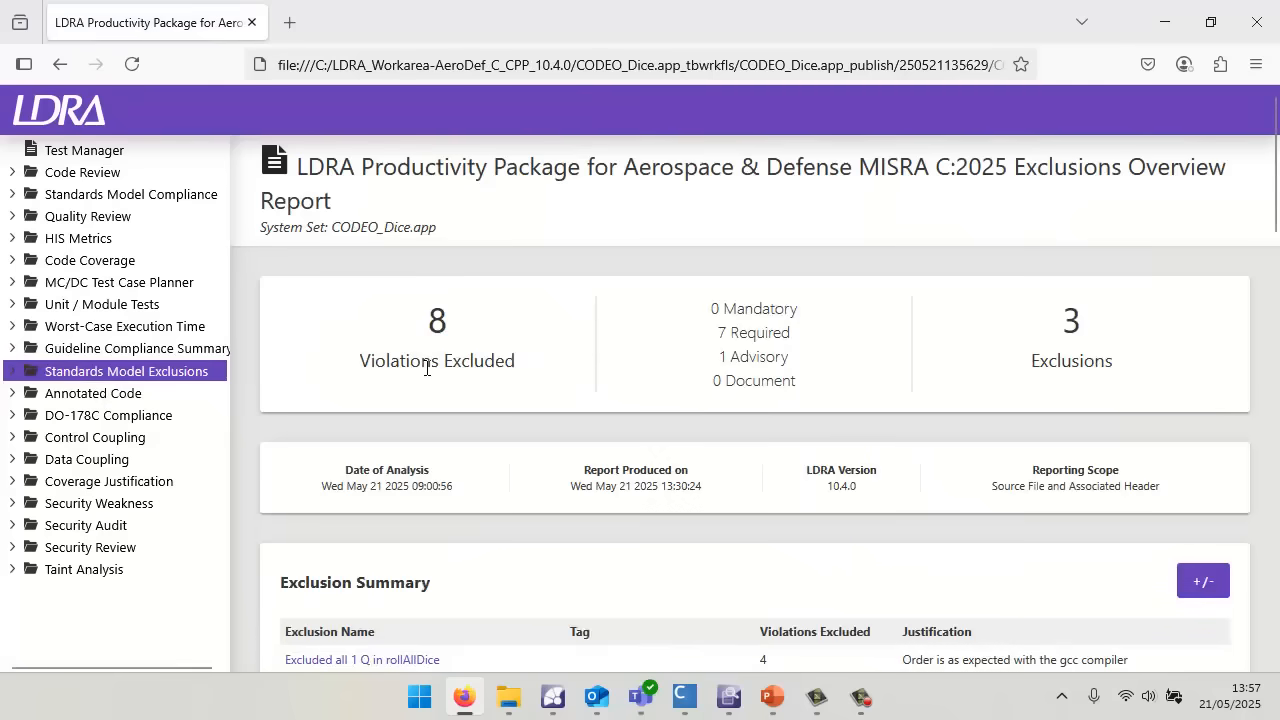
scroll(down, 3)
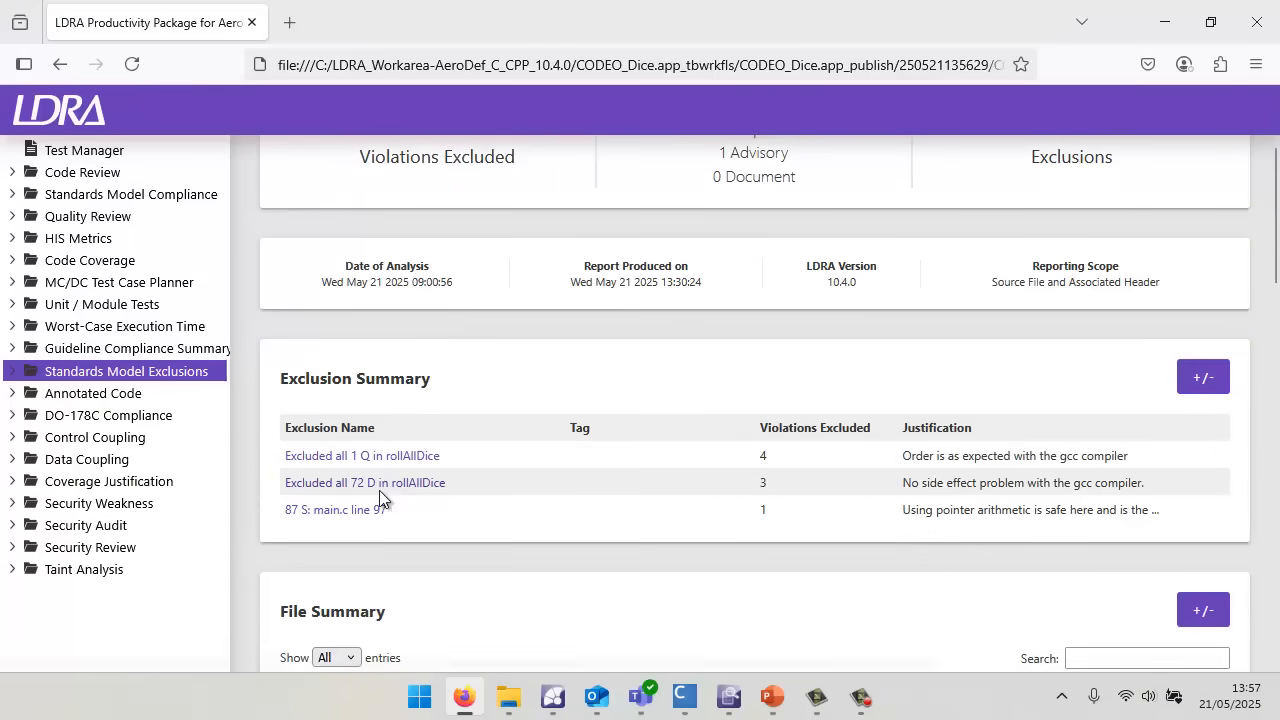
mouse_move(388, 489)
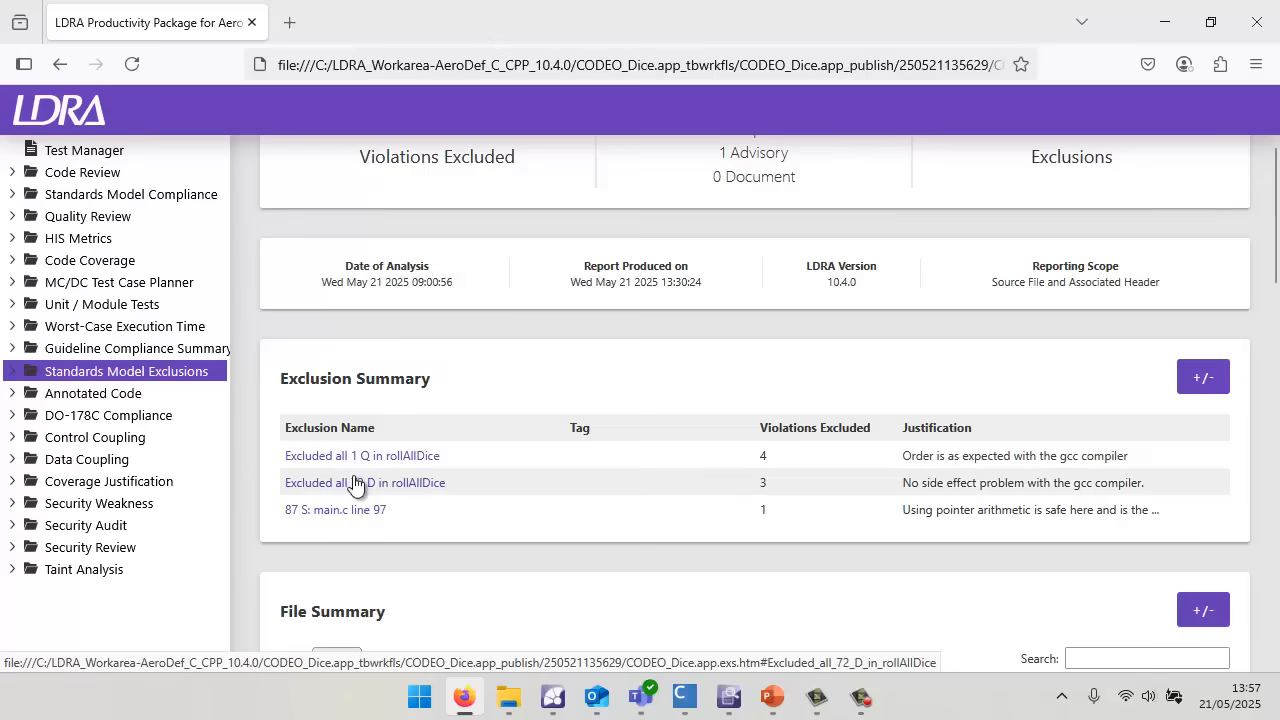
scroll(down, 3)
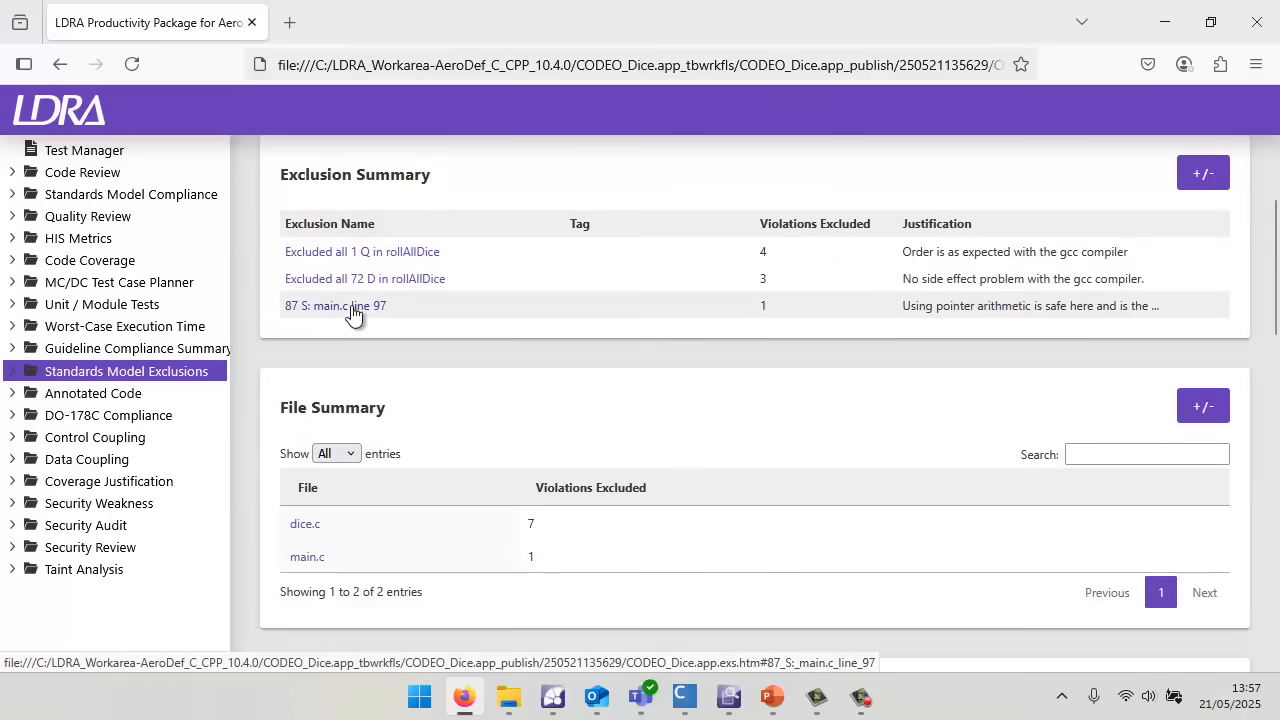
scroll(up, 3)
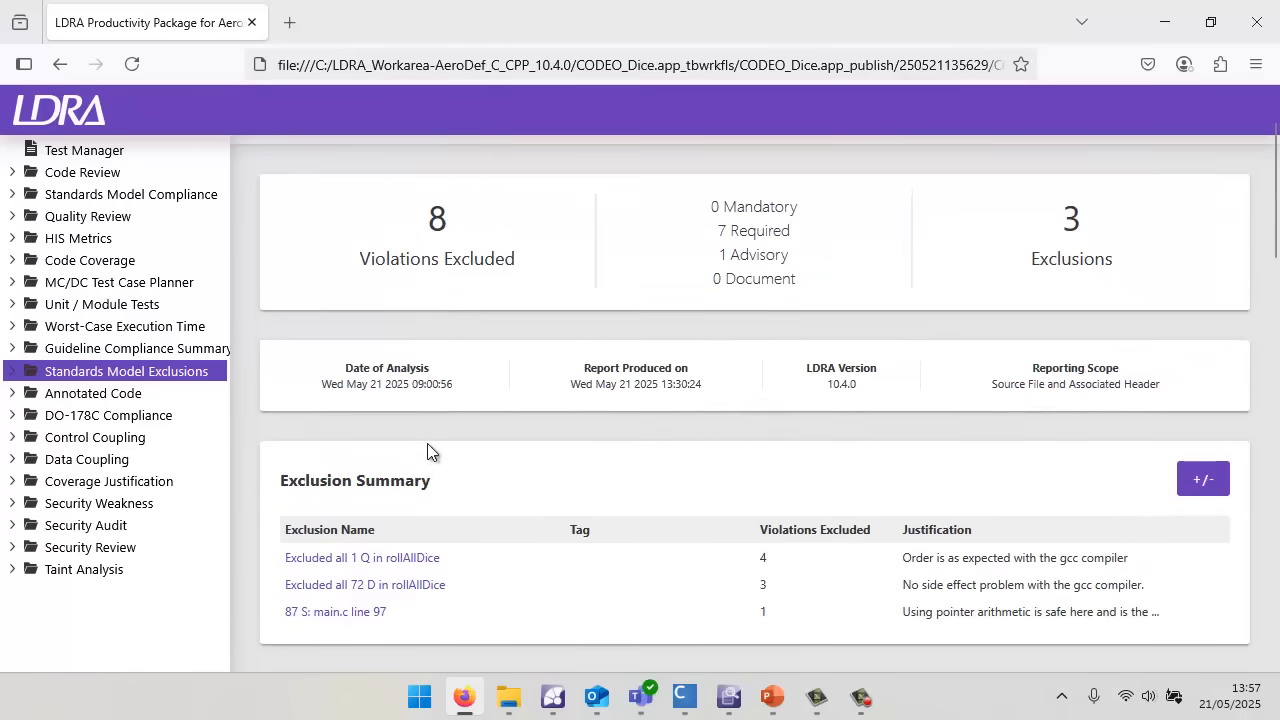
mouse_move(405, 430)
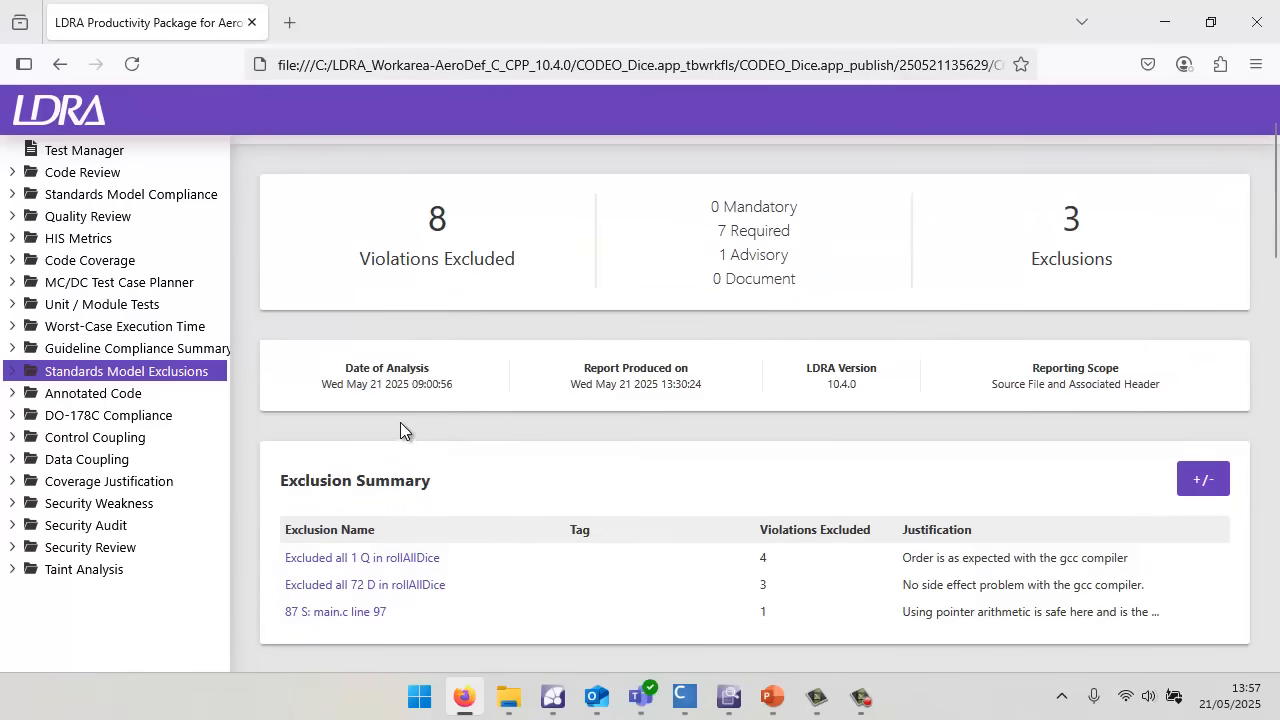
View annotated dice.c with inline MISRA R.8.7, R.8.8 and R.8.9 violation notes.
click(92, 392)
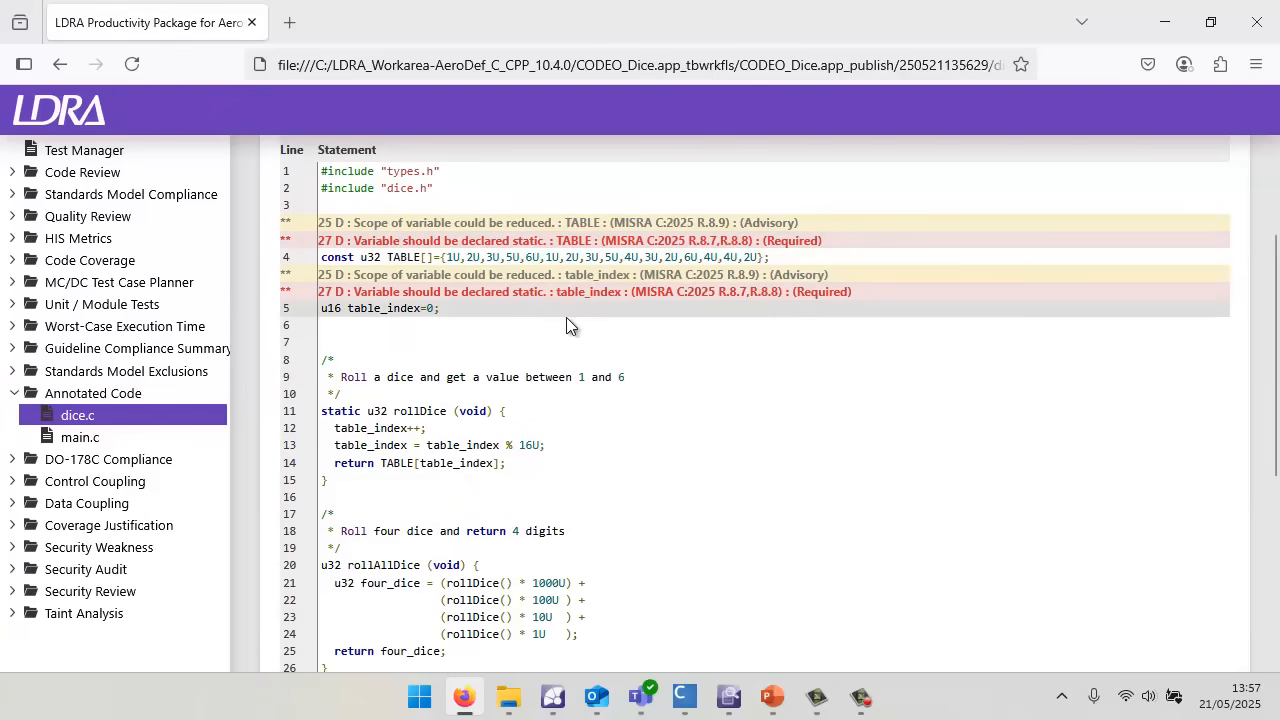
scroll(down, 3)
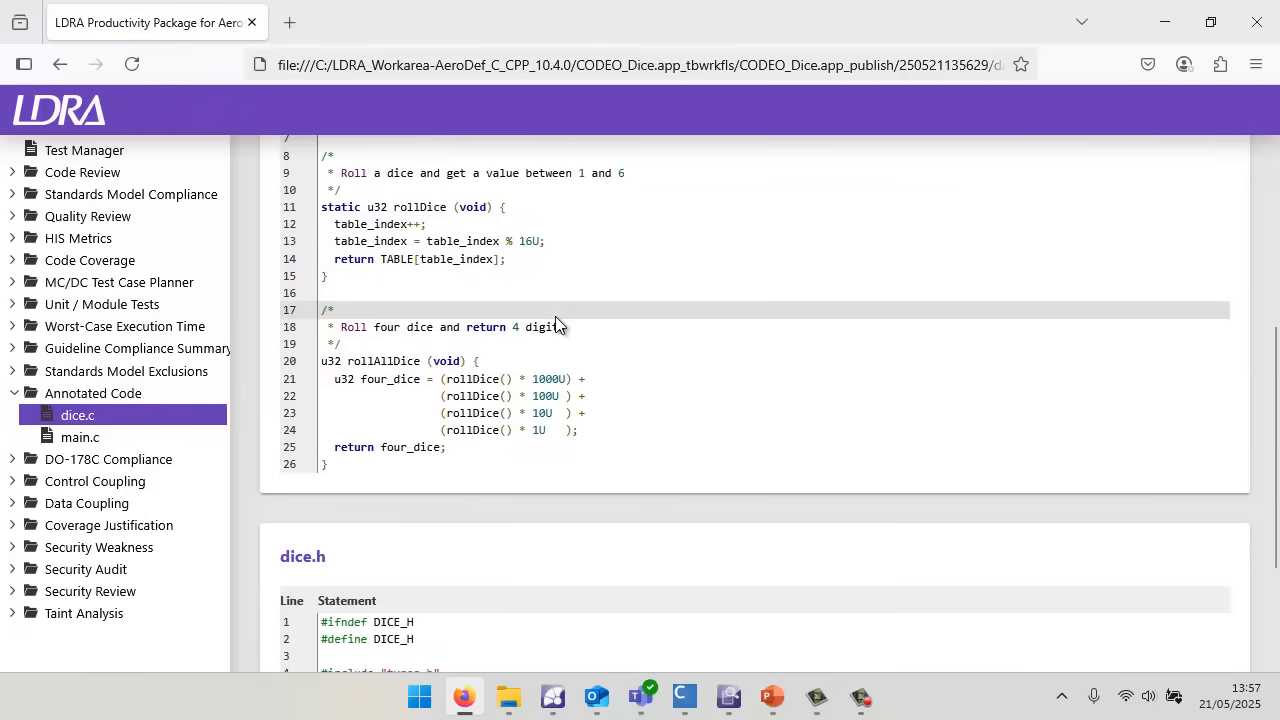
mouse_move(101, 304)
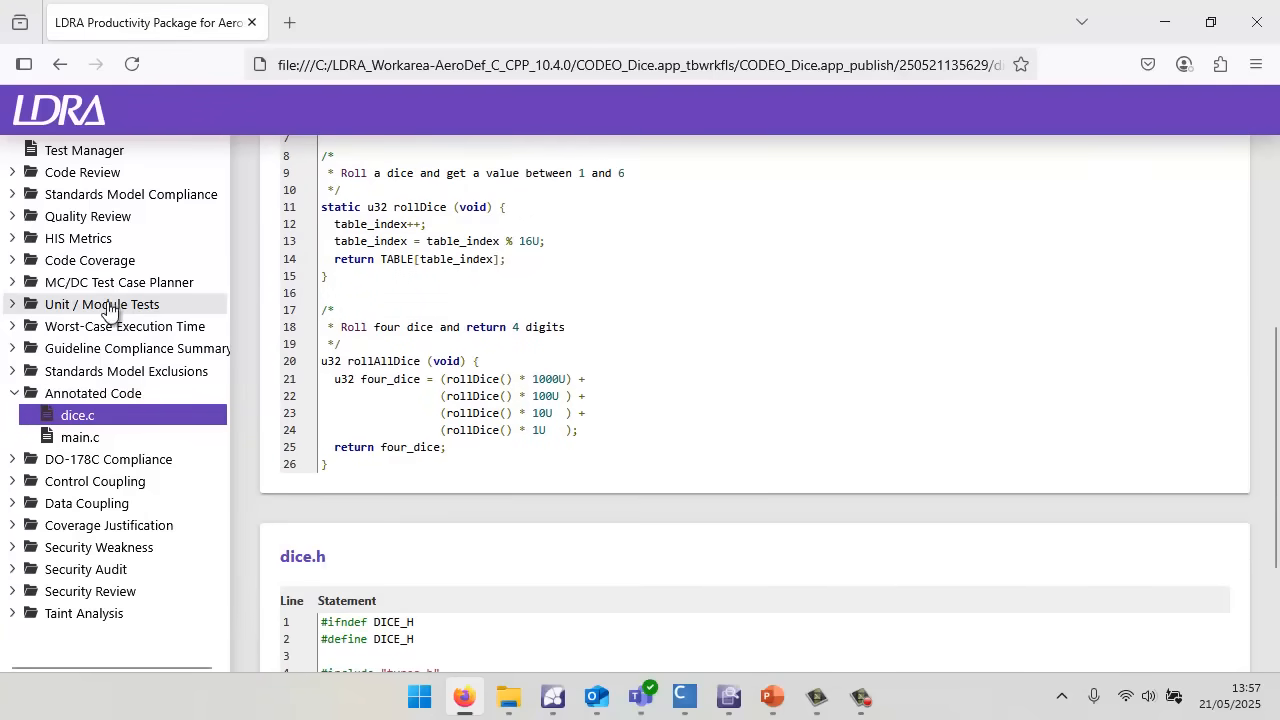
View the TBrun Unit/Module Test table with all seven sequences passing at 100%.
click(101, 304)
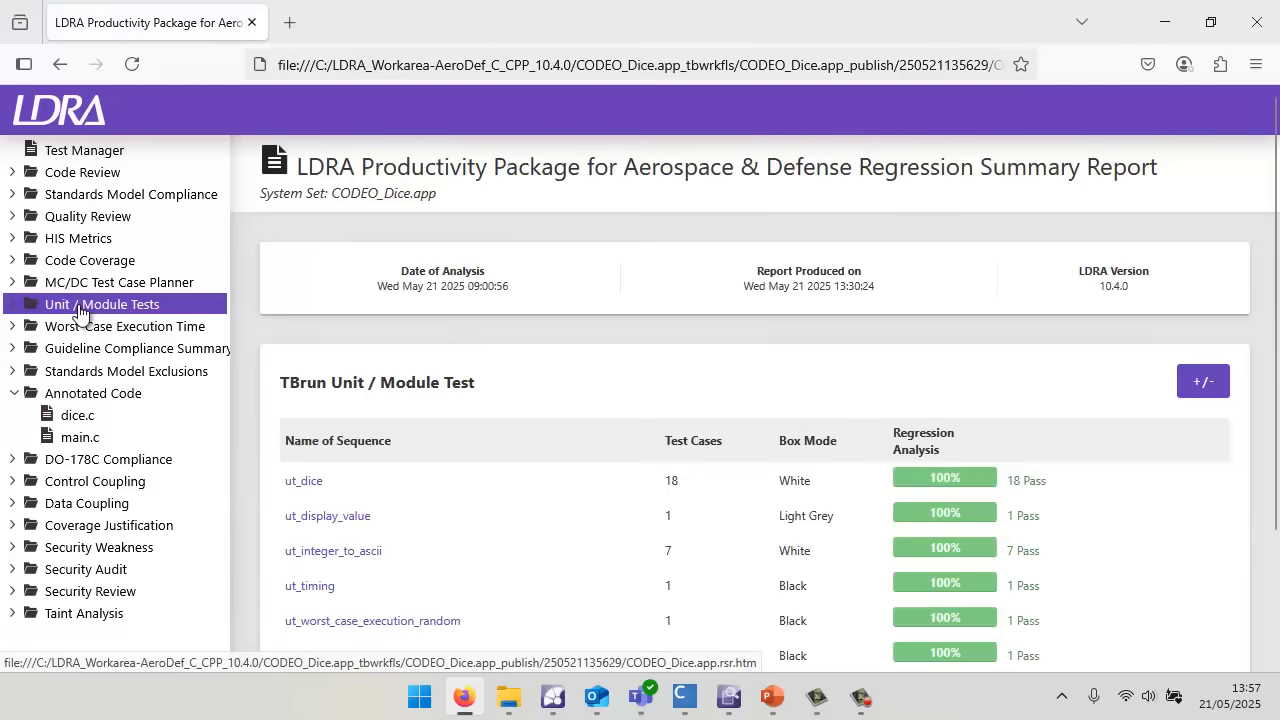
scroll(down, 3)
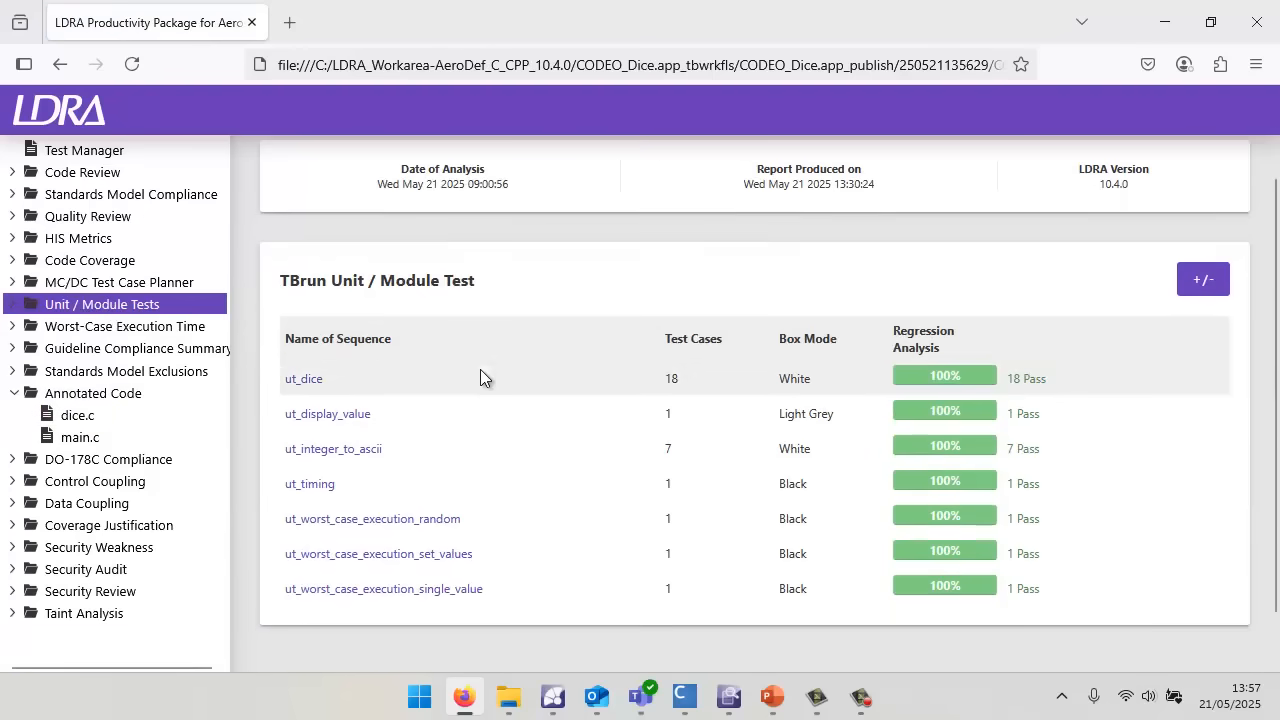
mouse_move(465, 485)
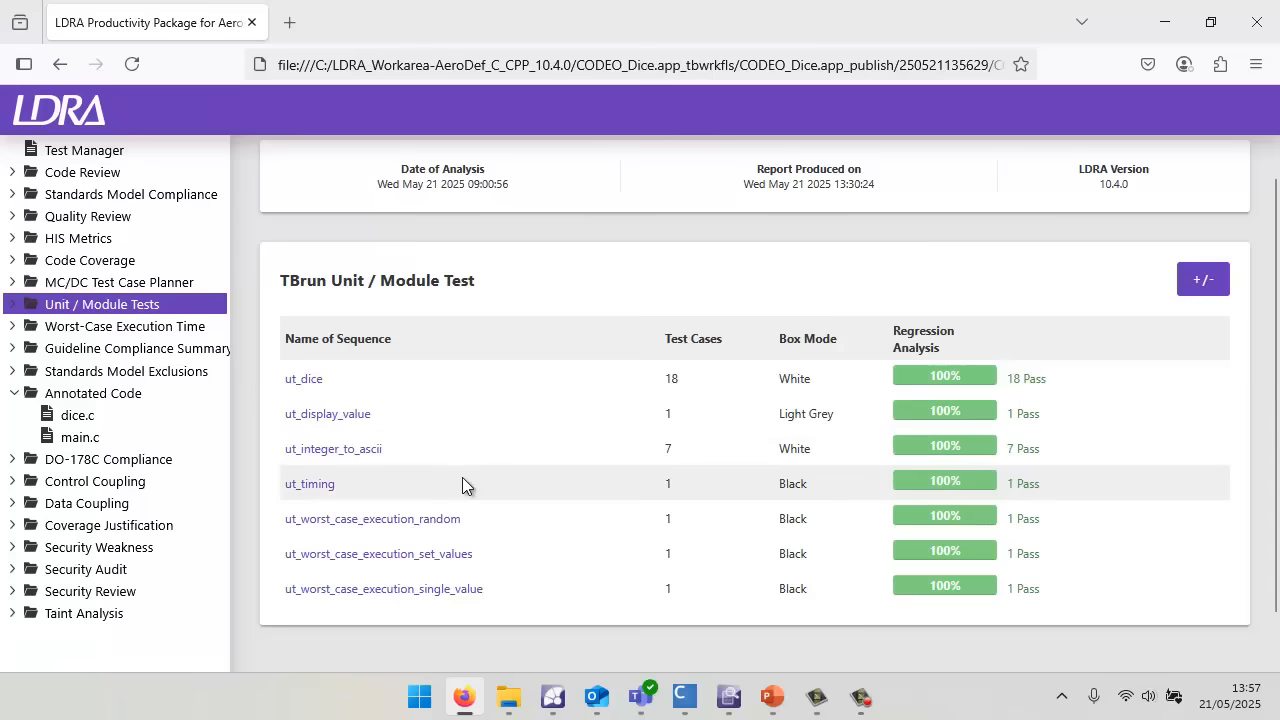
mouse_move(388, 525)
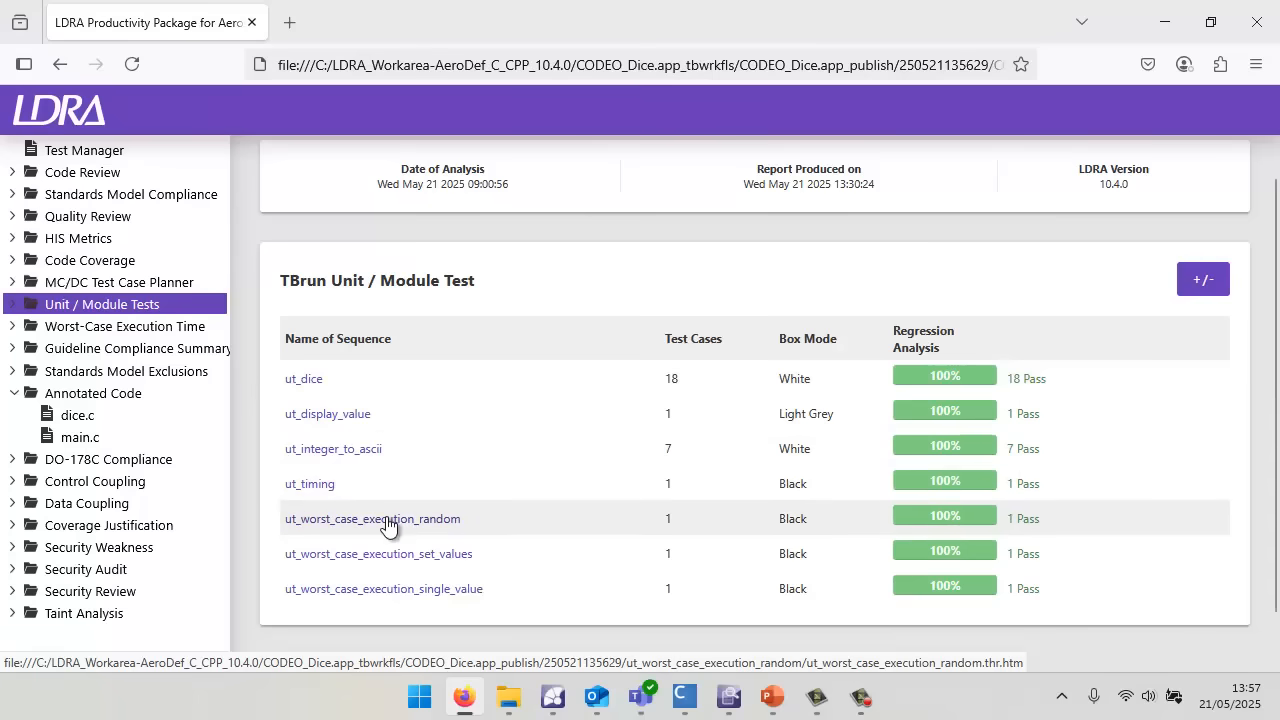
mouse_move(433, 525)
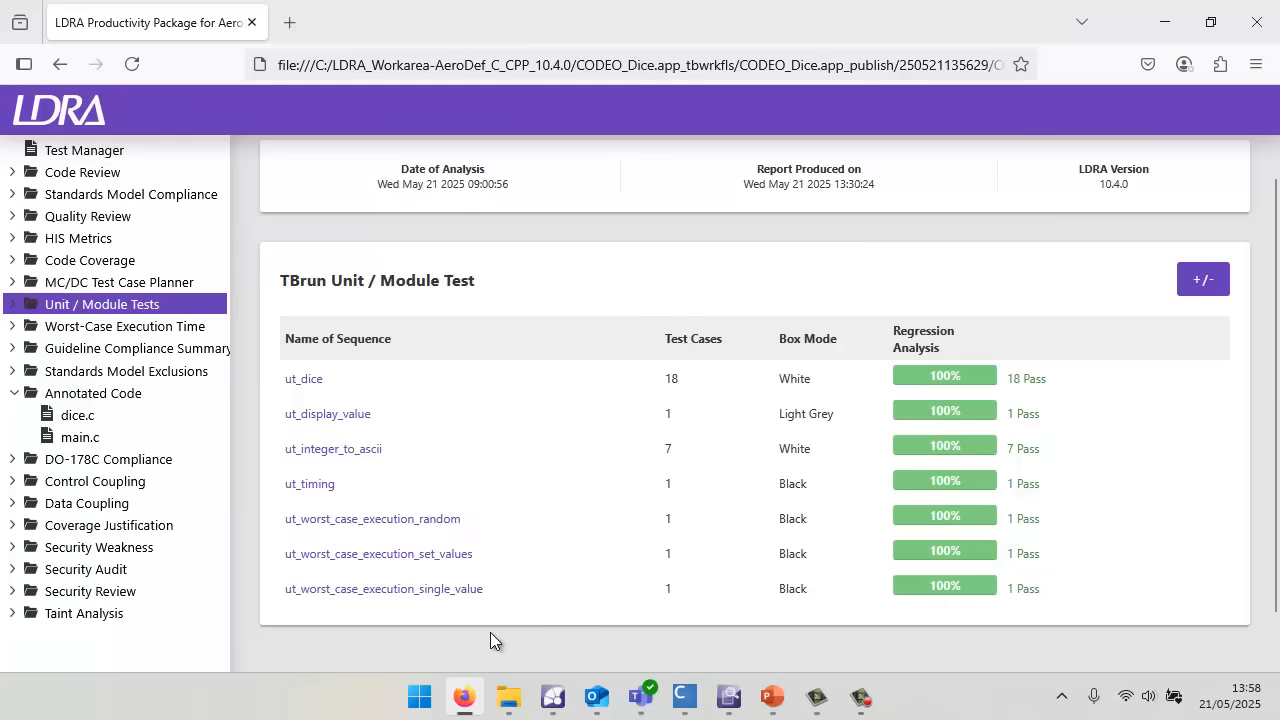
mouse_move(478, 635)
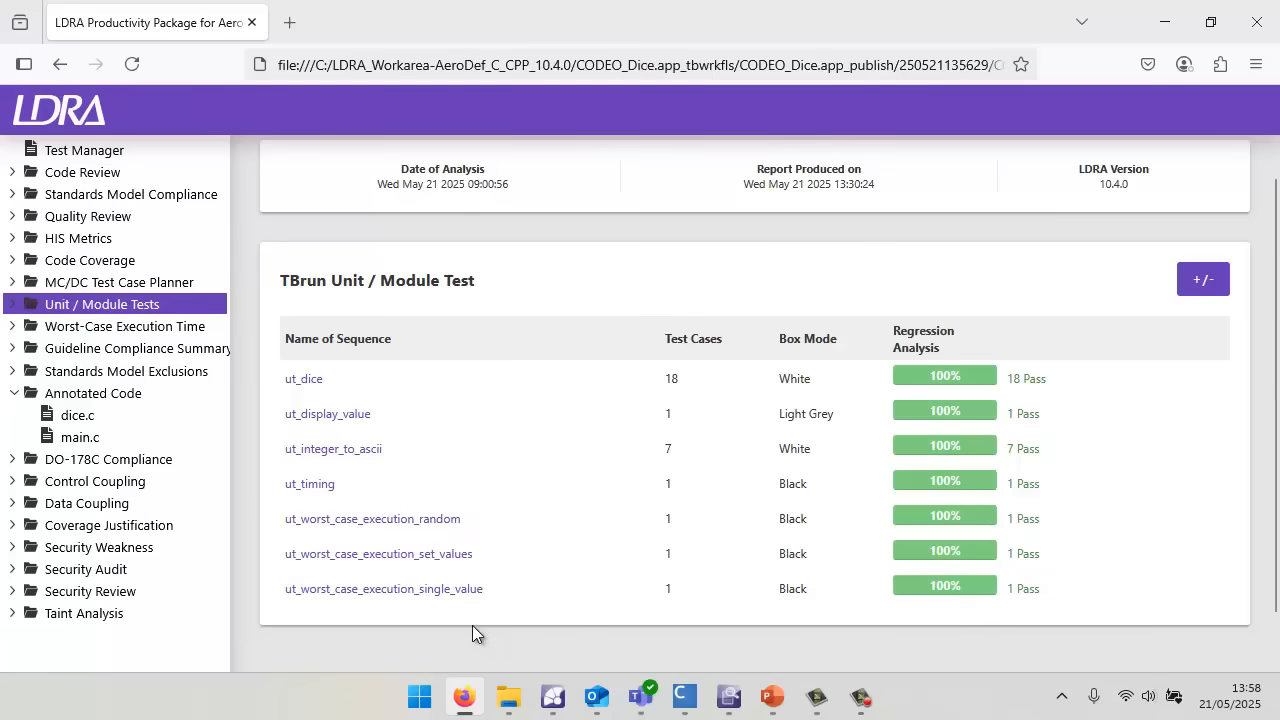
mouse_move(323, 449)
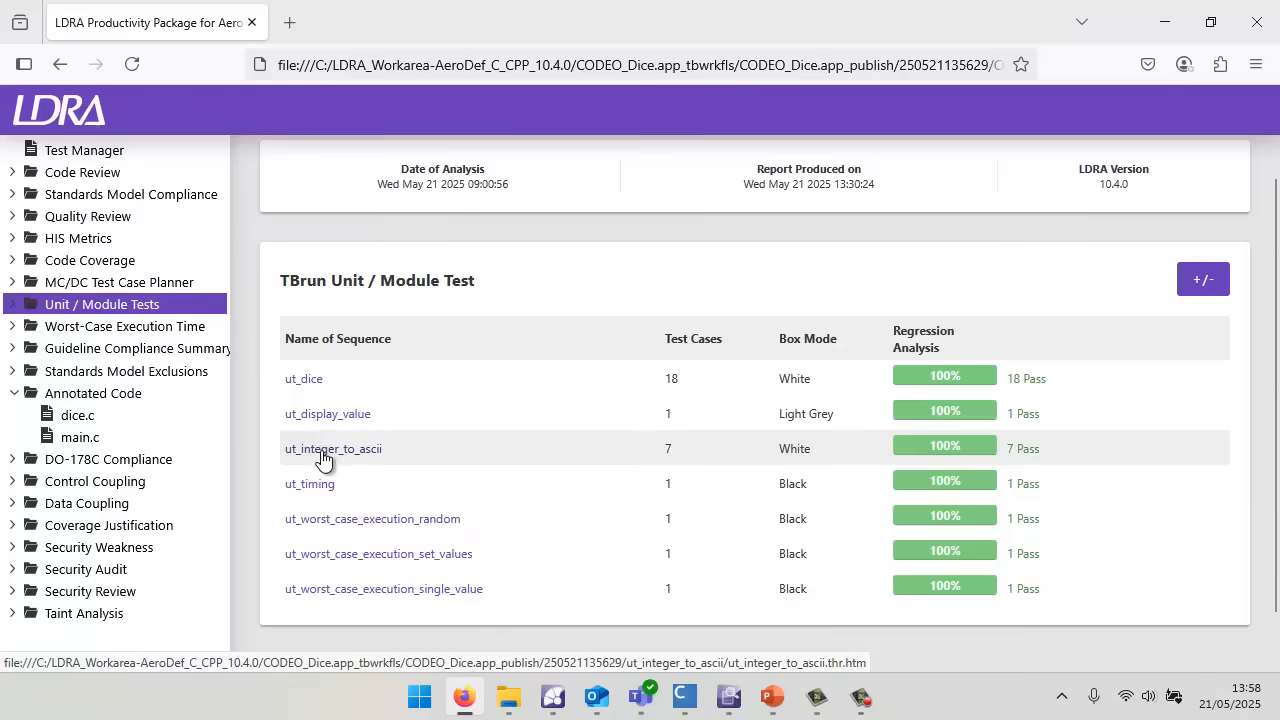
Open the ut_integer_to_ascii regression report and view Test Case 6's Output Globals.
click(333, 448)
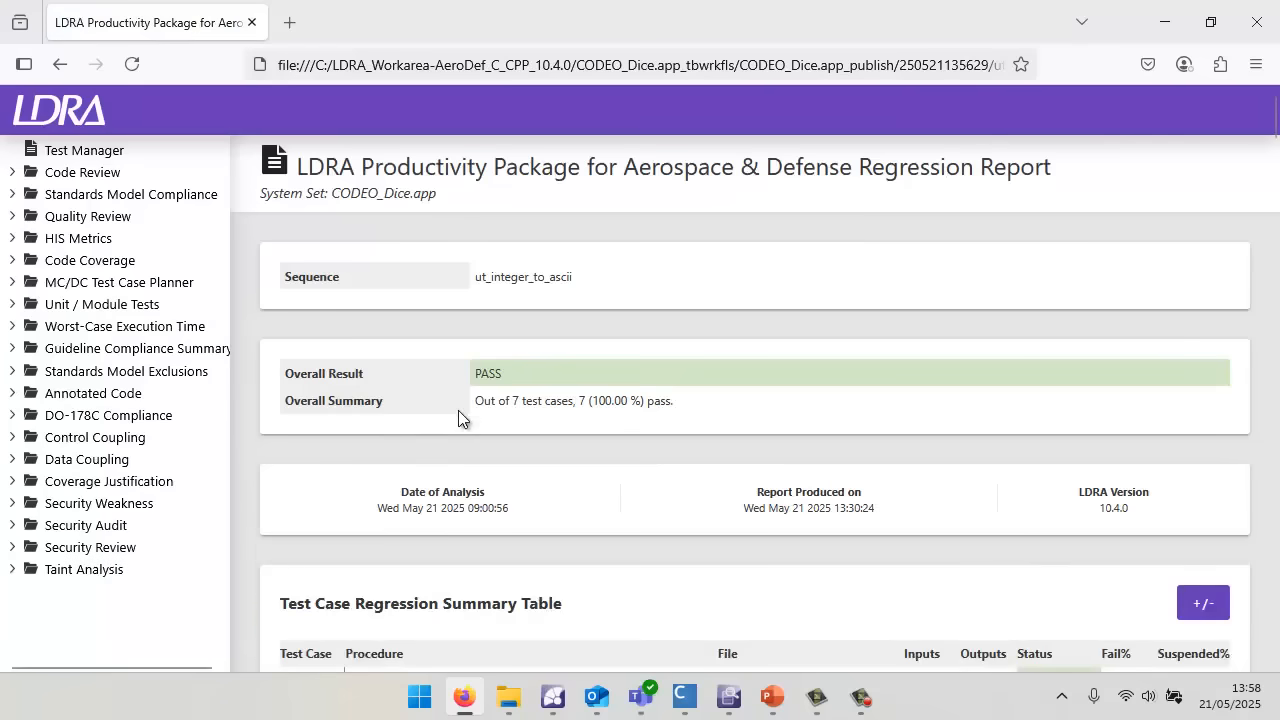
scroll(down, 3)
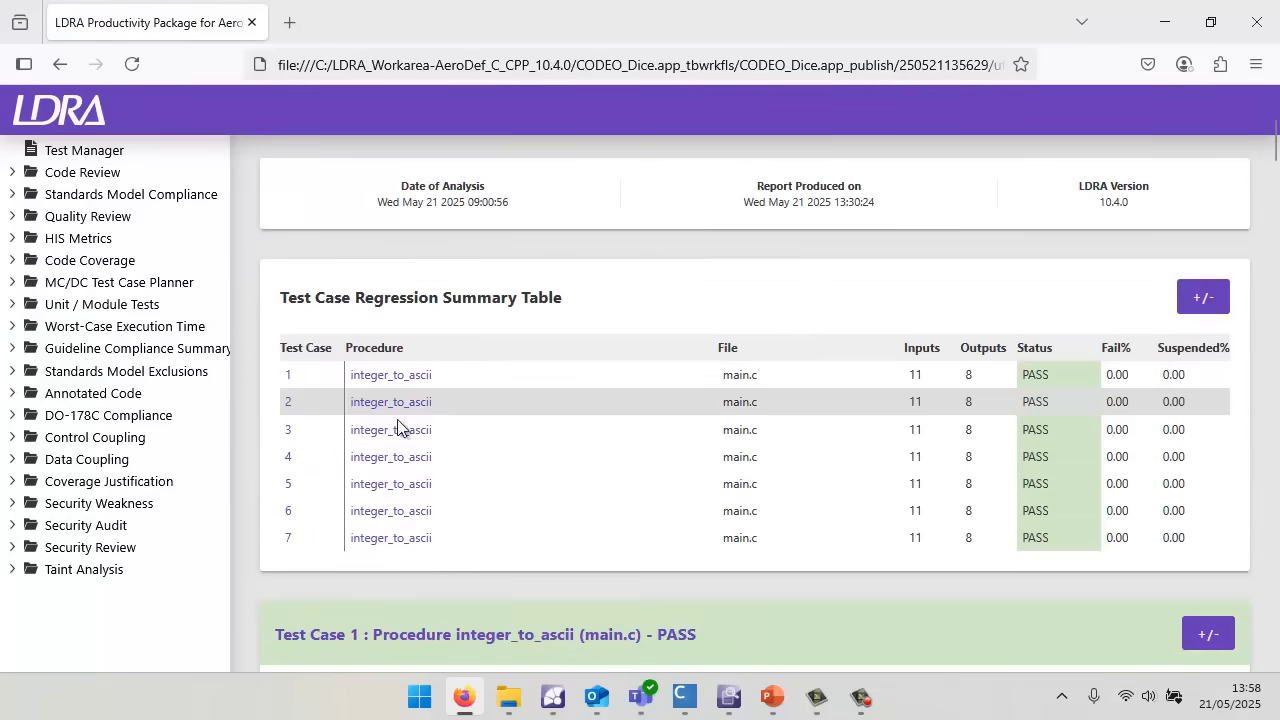
mouse_move(413, 518)
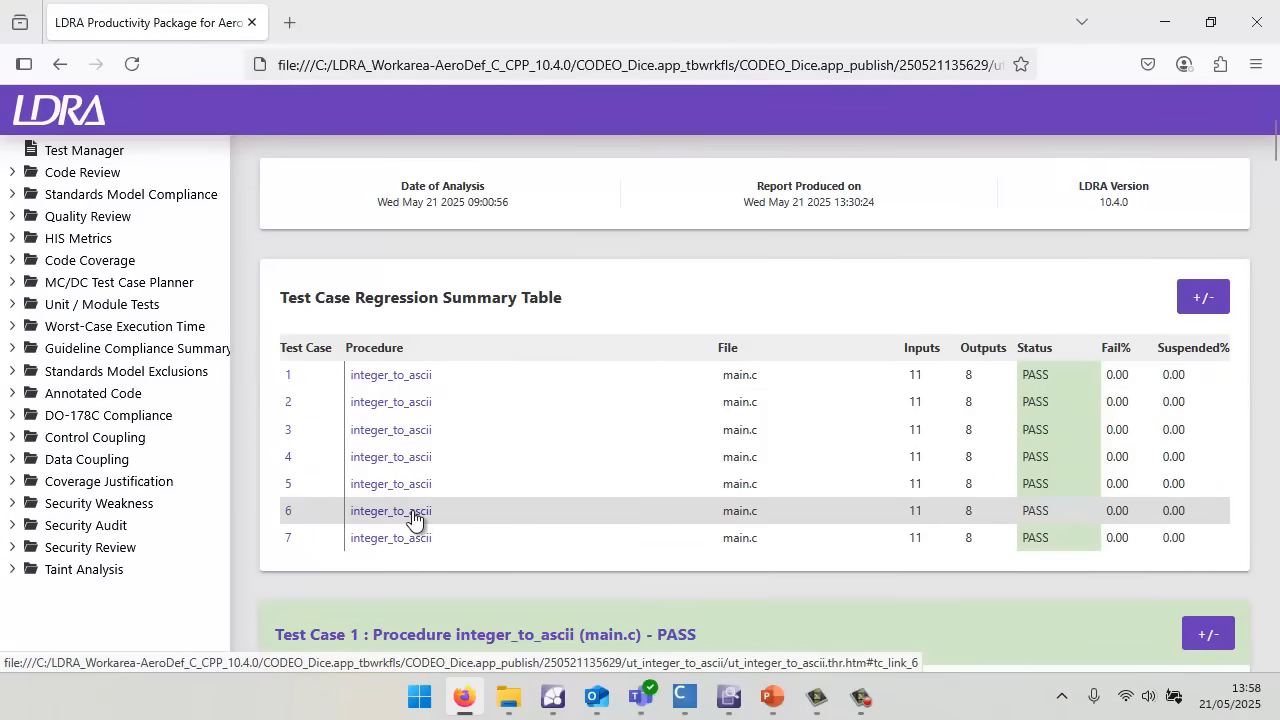
click(390, 510)
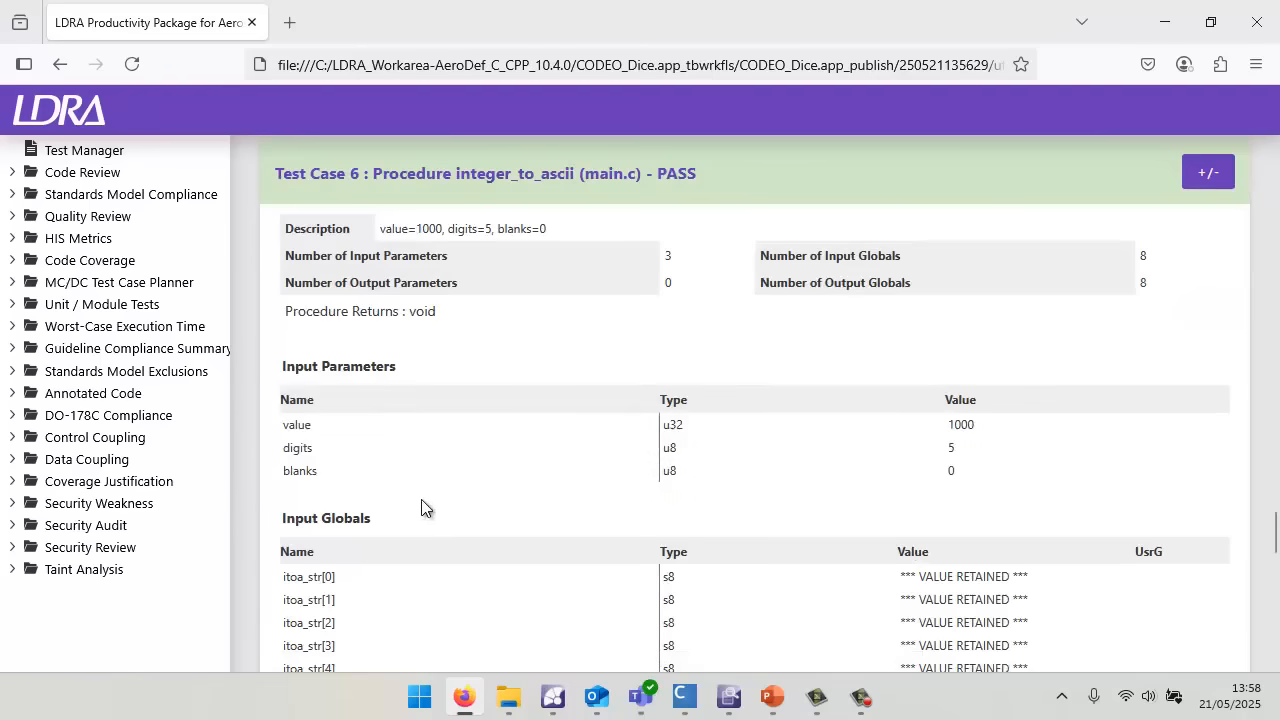
scroll(down, 3)
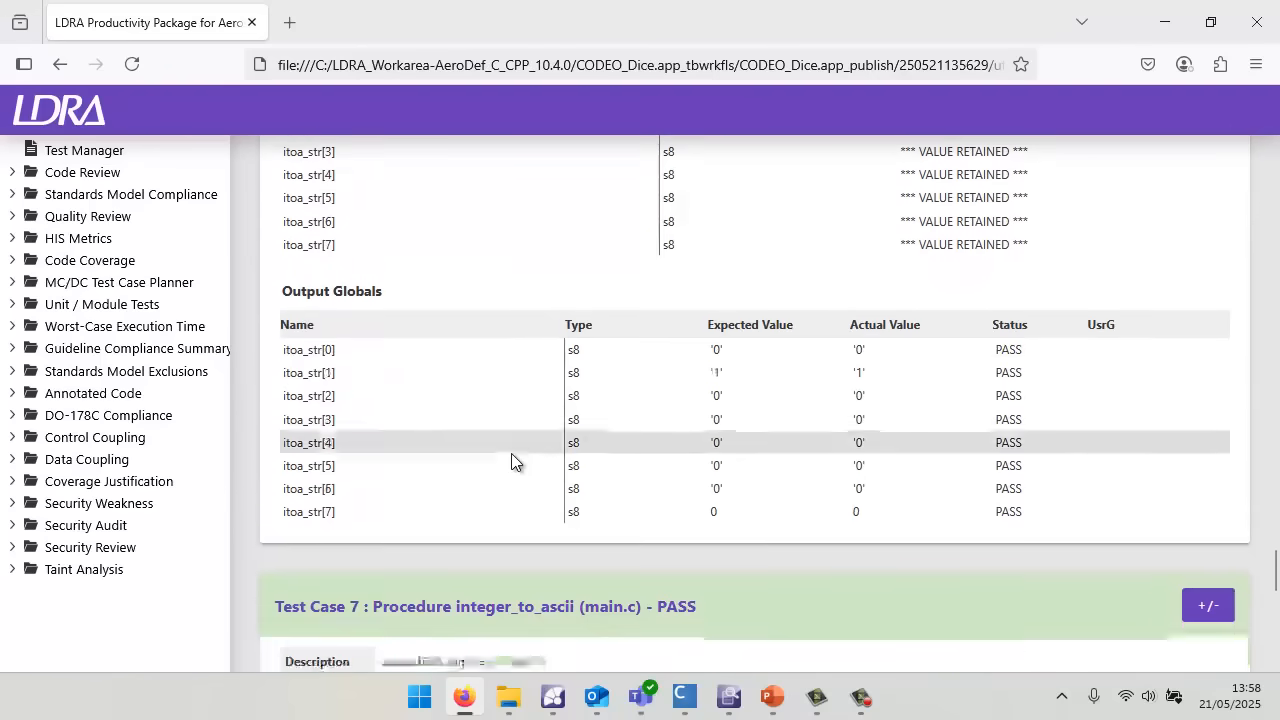
scroll(down, 3)
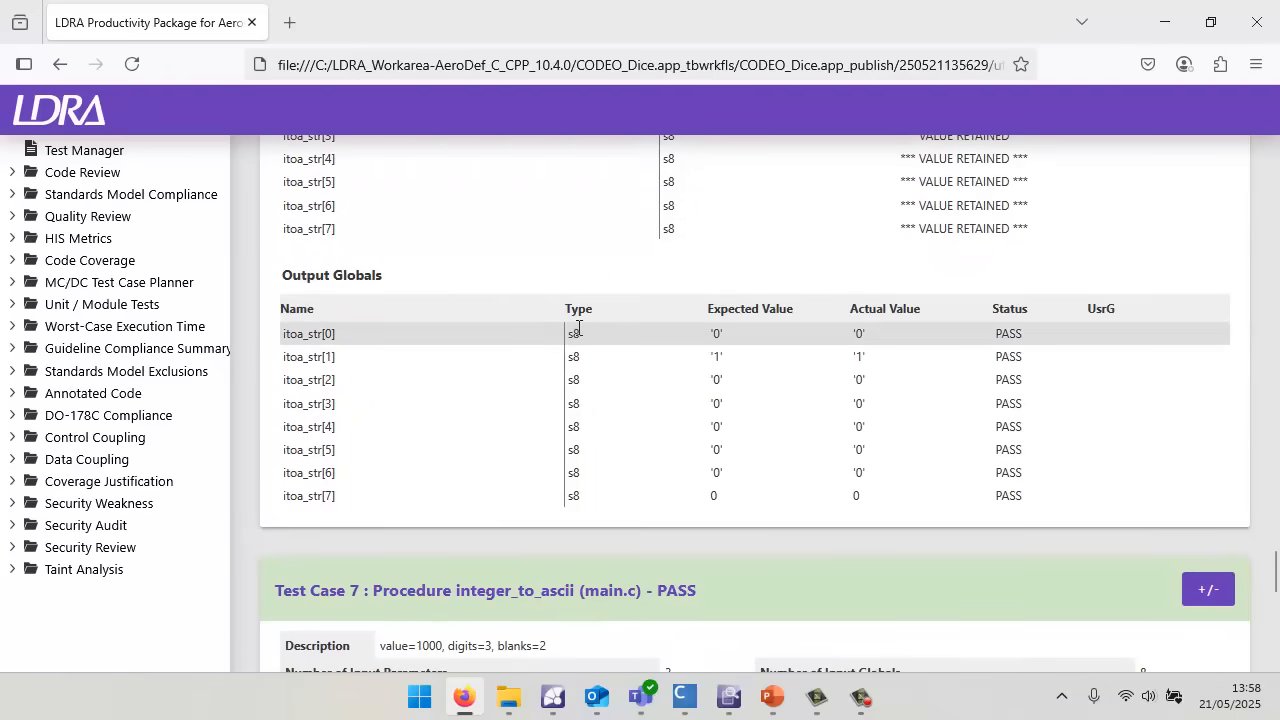
mouse_move(895, 350)
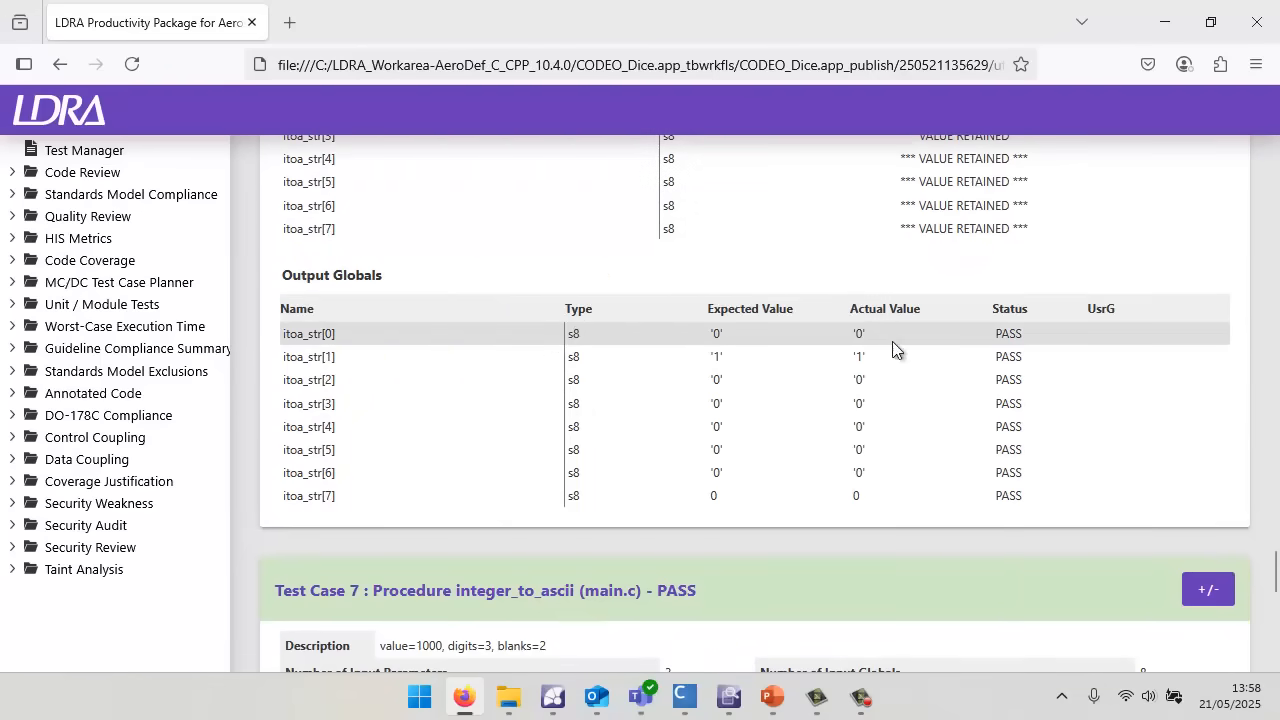
mouse_move(737, 343)
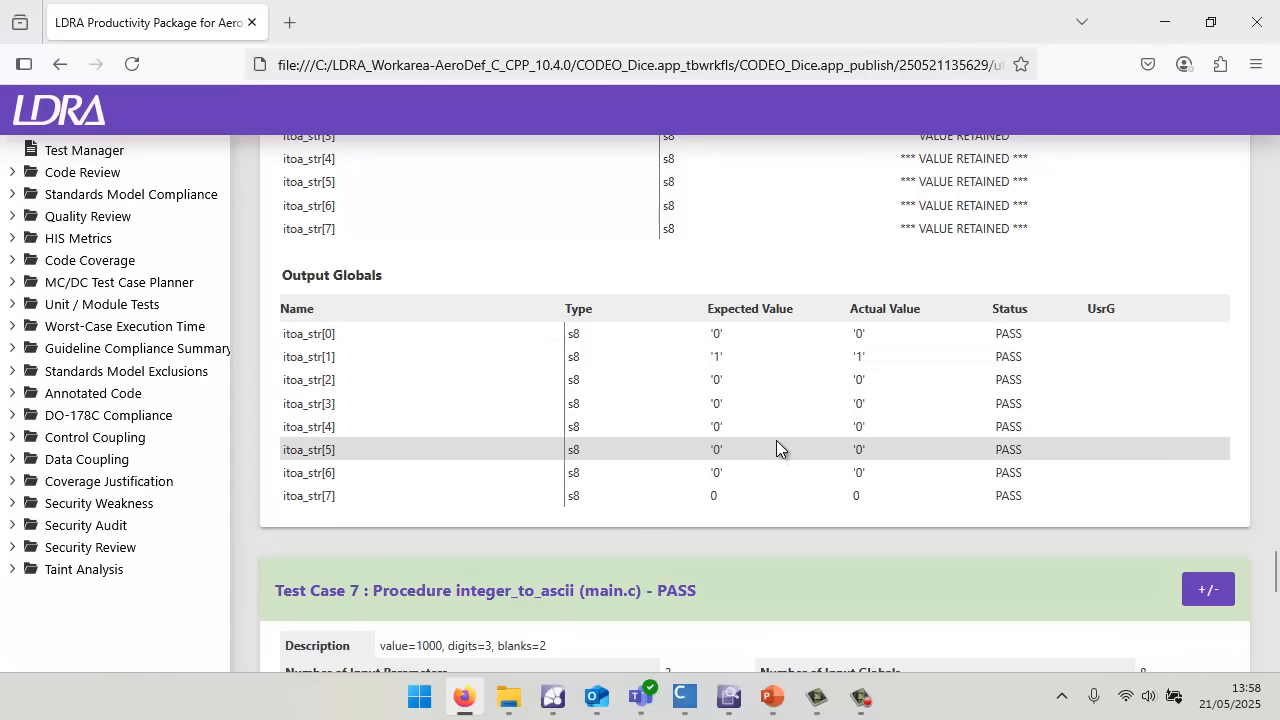
mouse_move(597, 450)
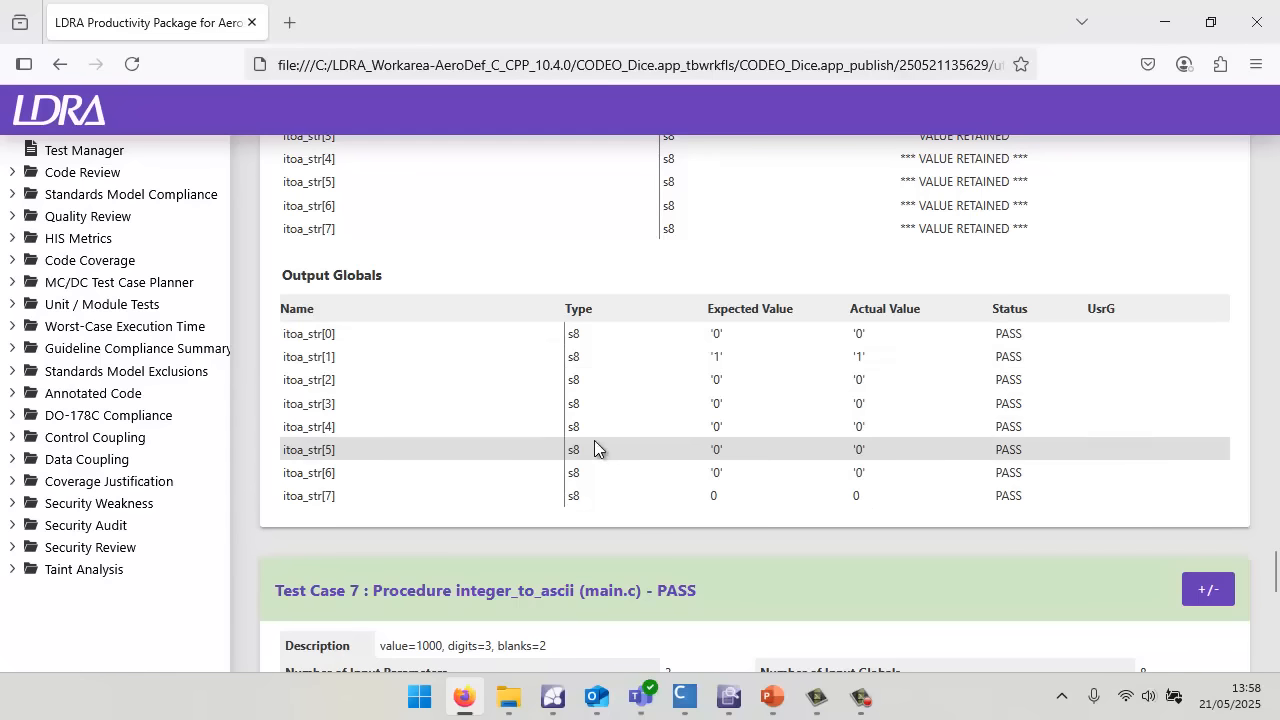
mouse_move(89, 260)
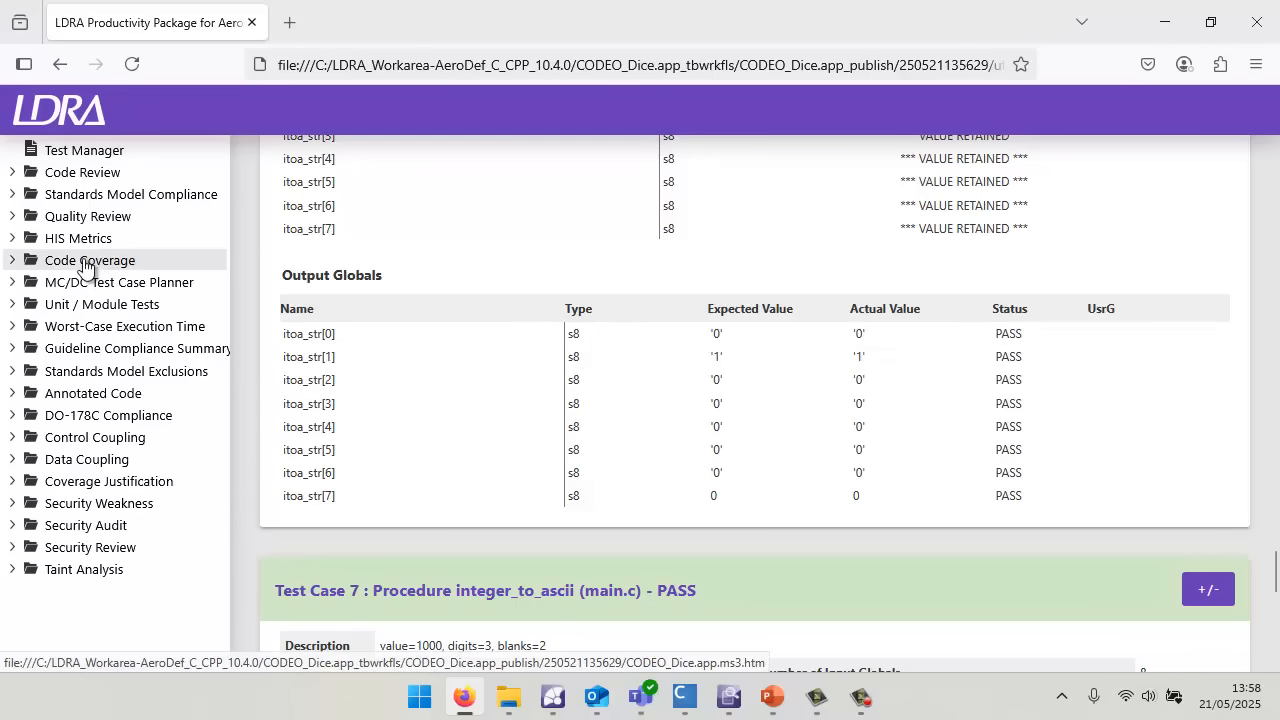
Review System, File and Procedure summaries showing 100% statement, branch and MC/DC coverage.
click(101, 304)
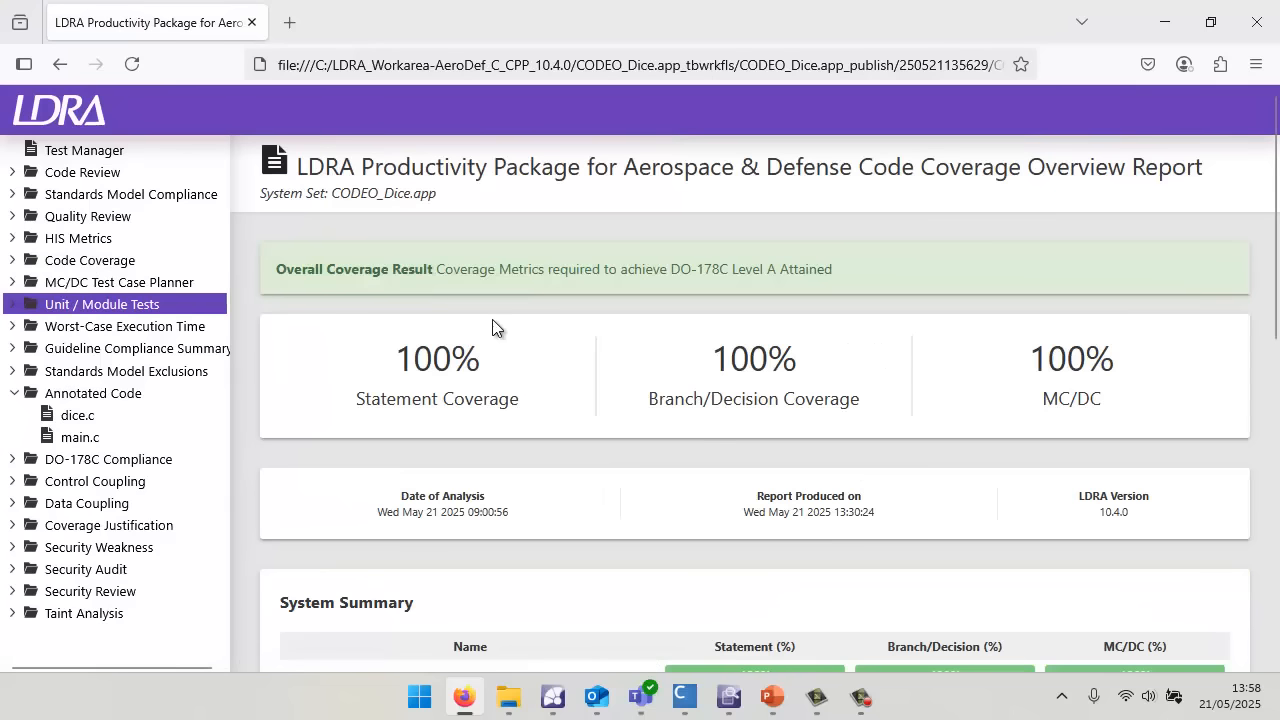
mouse_move(500, 372)
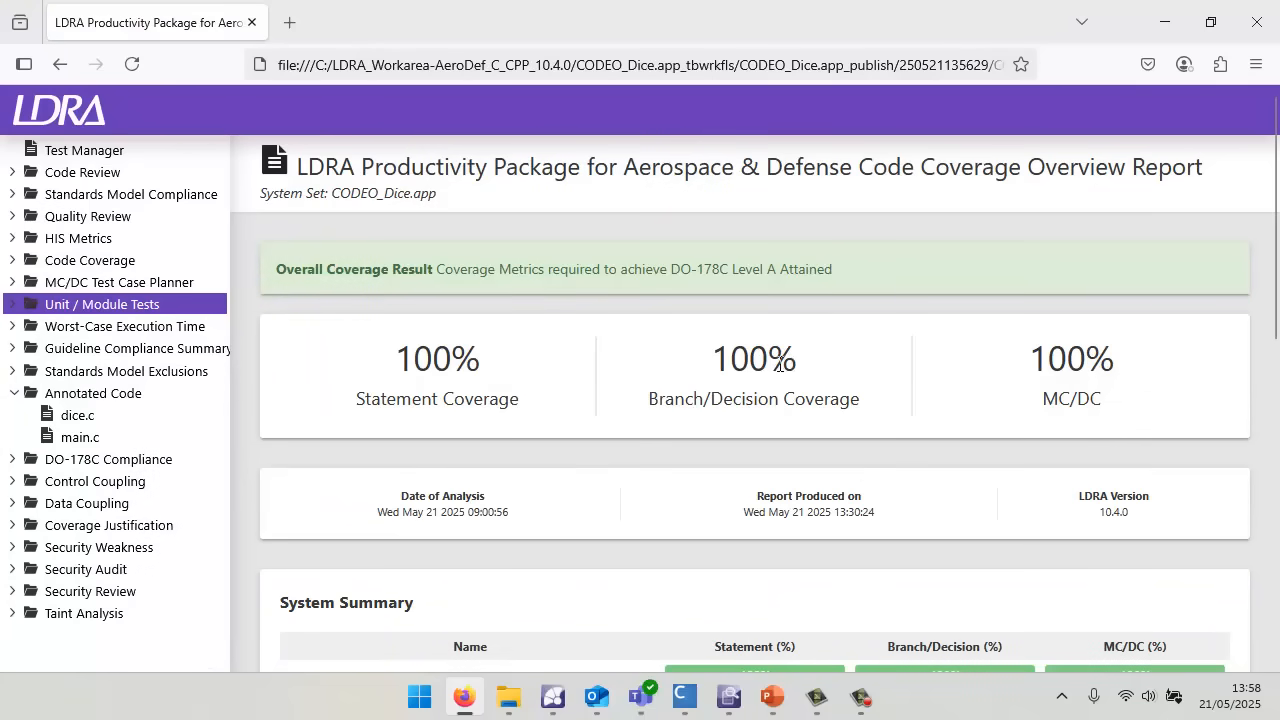
mouse_move(505, 303)
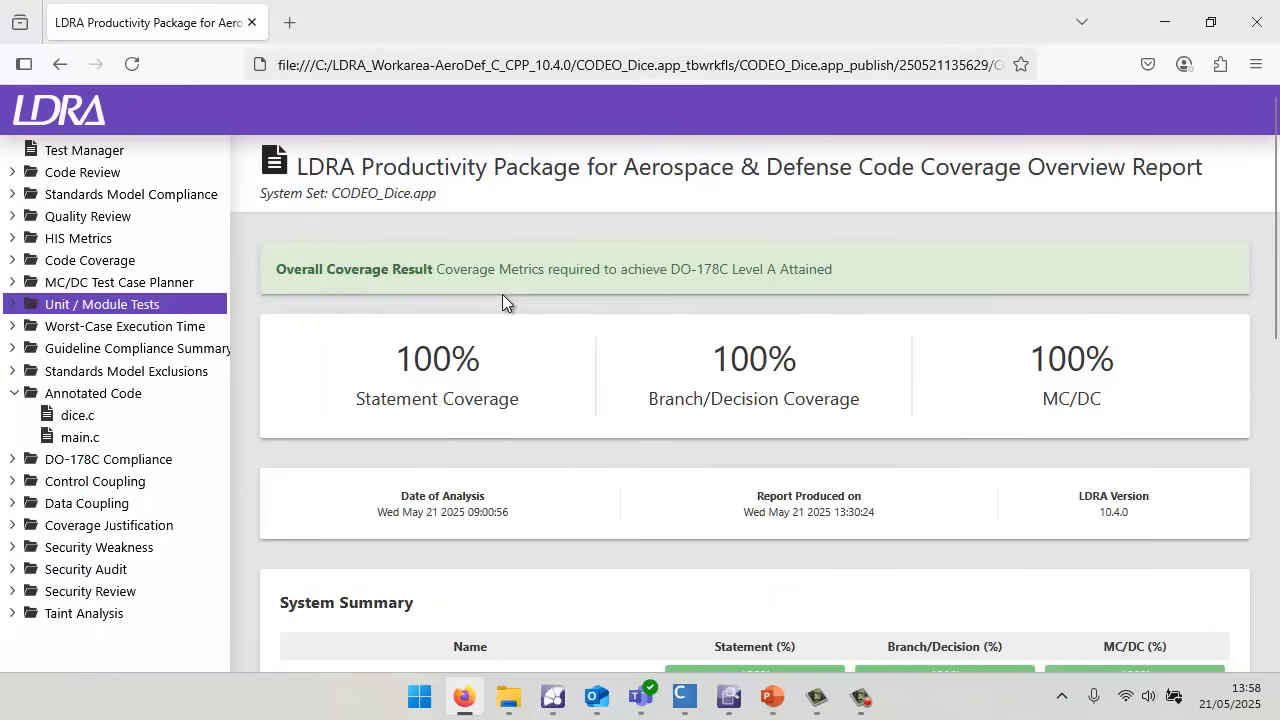
scroll(down, 3)
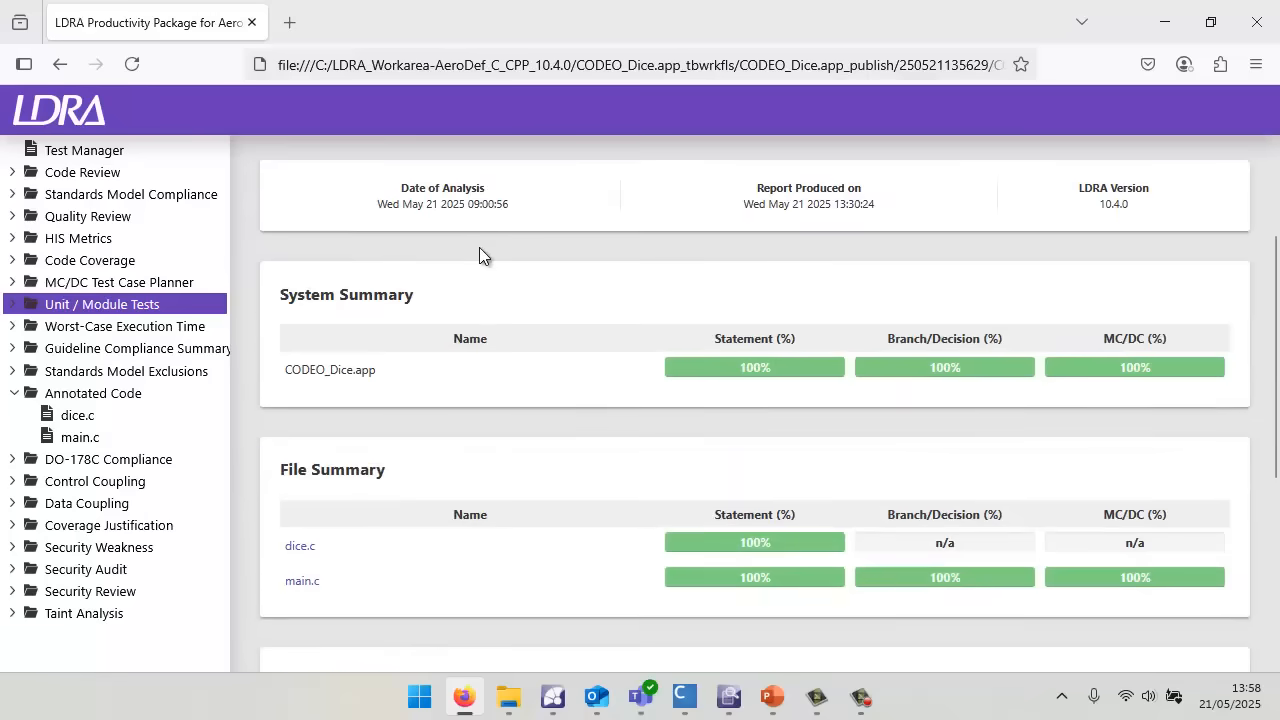
scroll(down, 3)
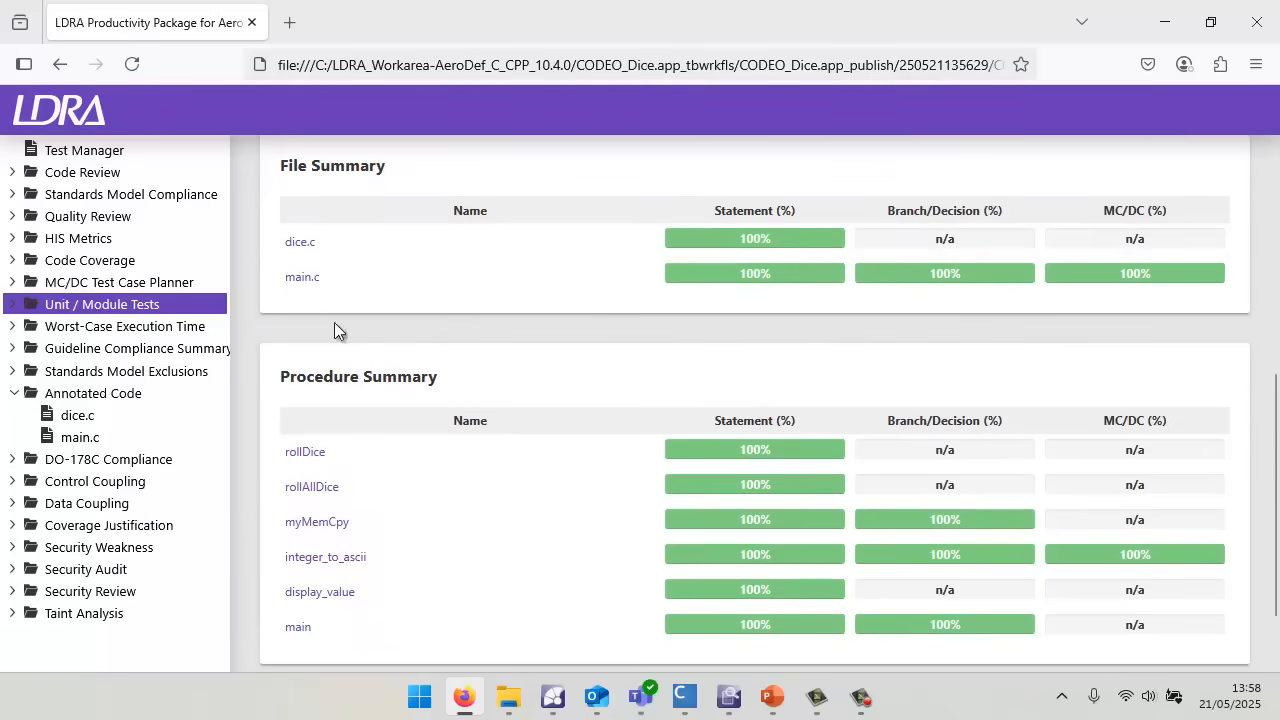
scroll(down, 3)
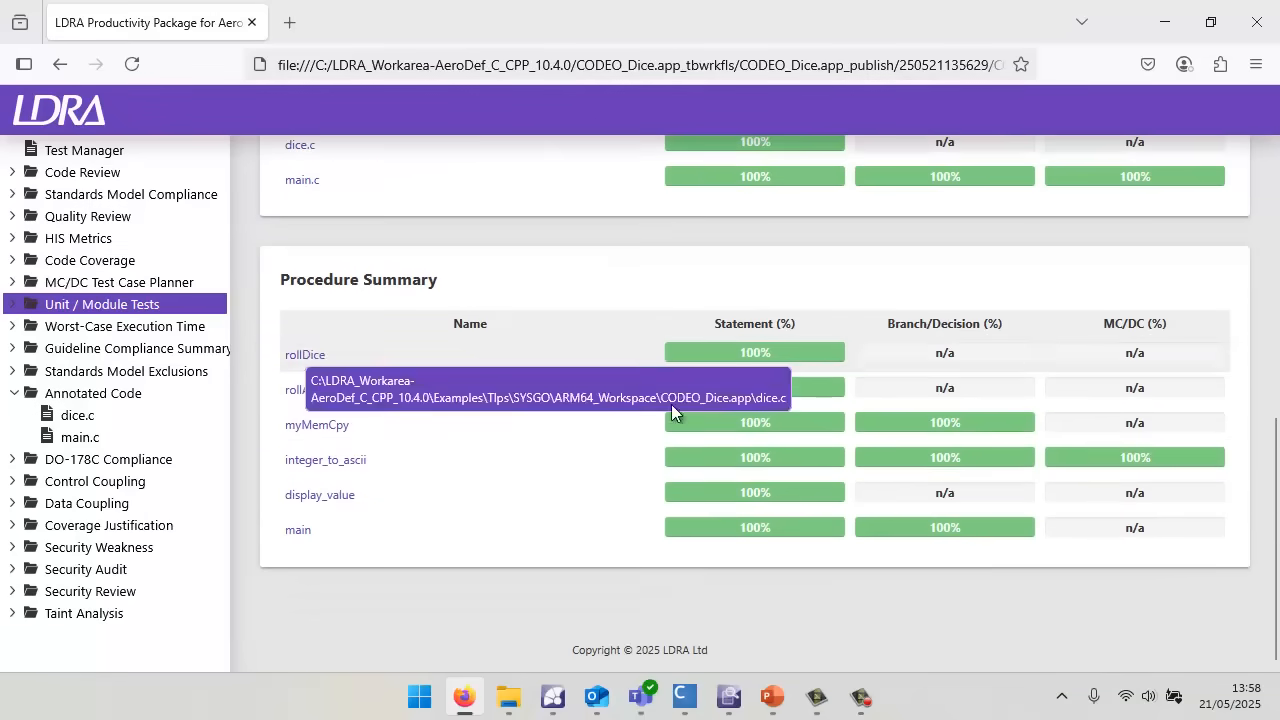
mouse_move(325, 459)
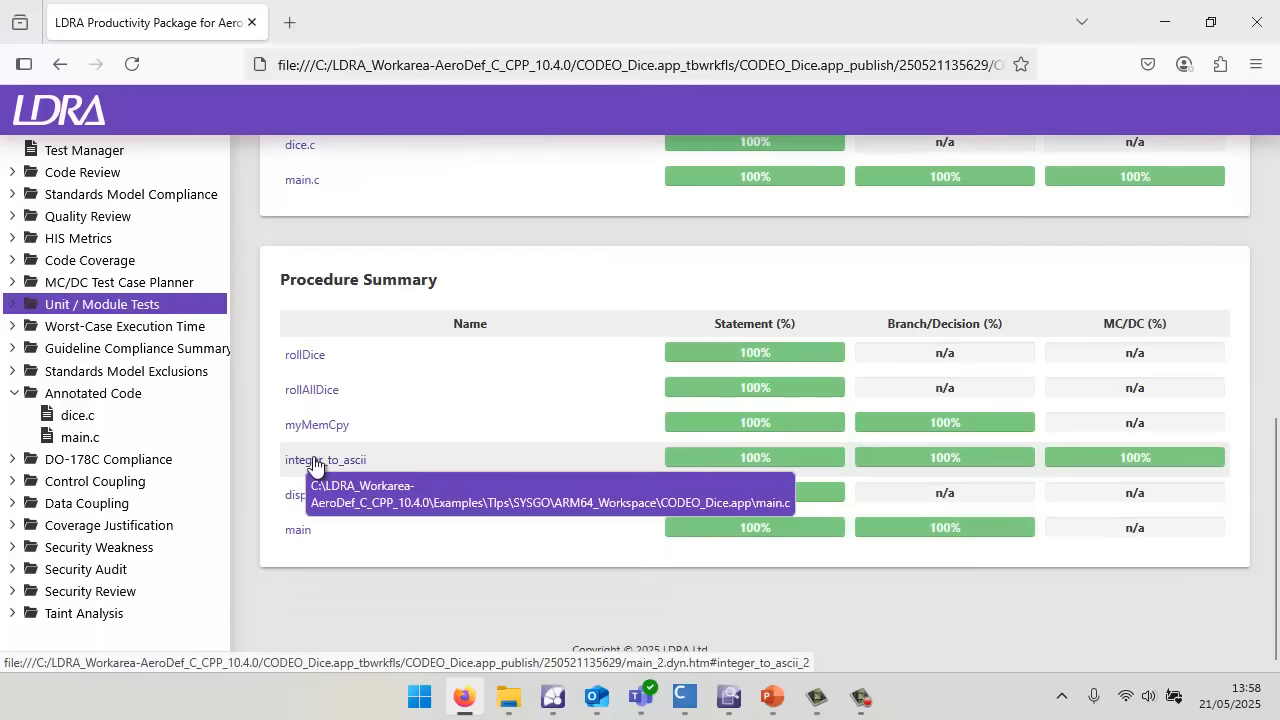
Open integer_to_ascii's coverage-annotated source and scroll through its fully covered lines.
click(325, 459)
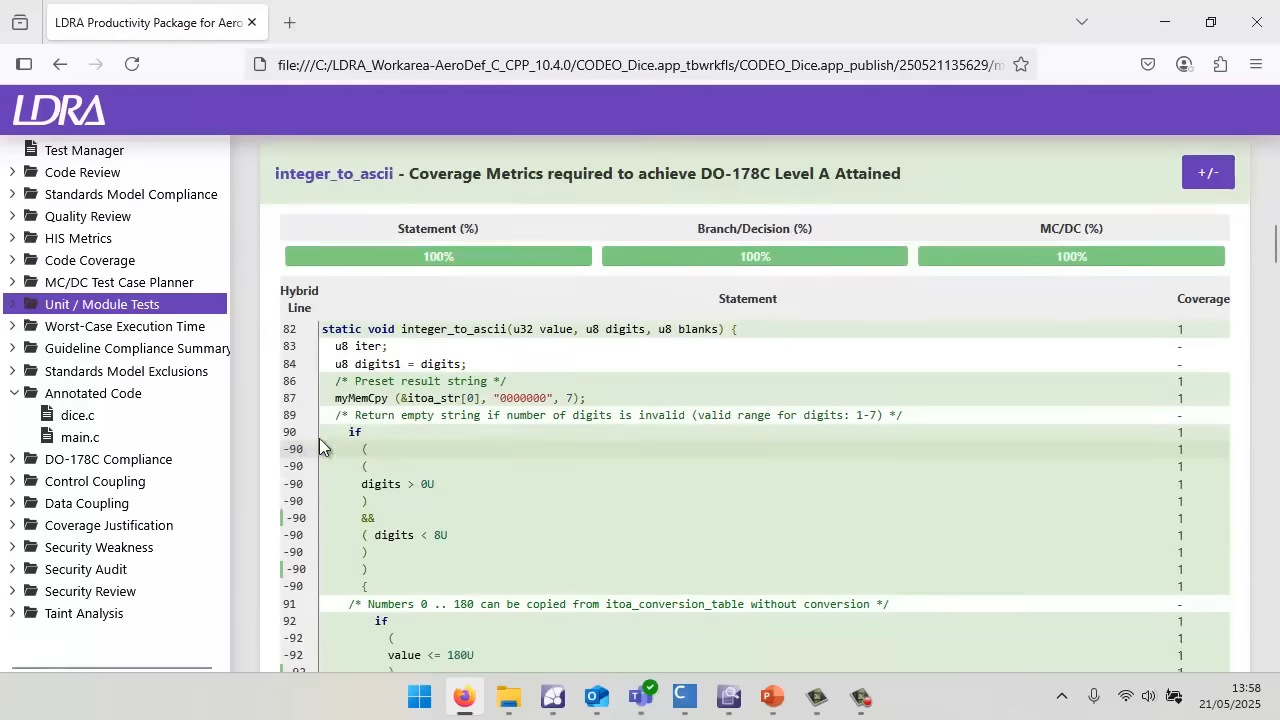
scroll(down, 3)
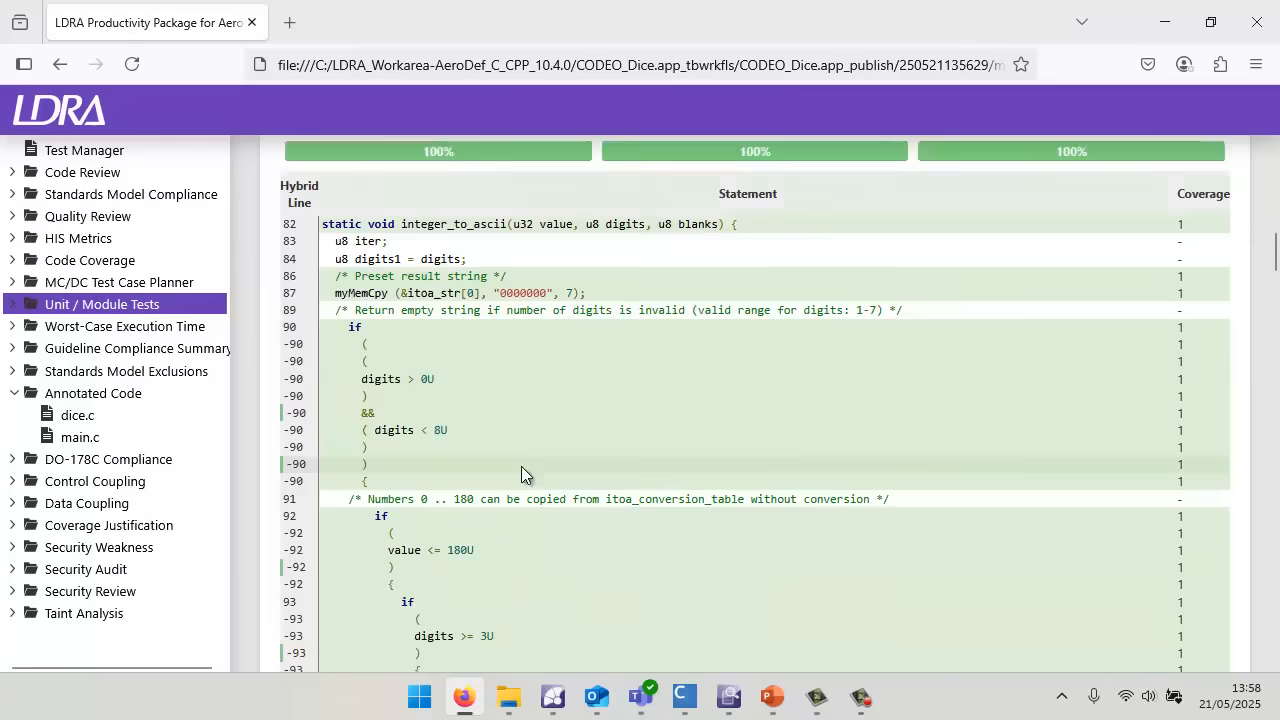
scroll(down, 3)
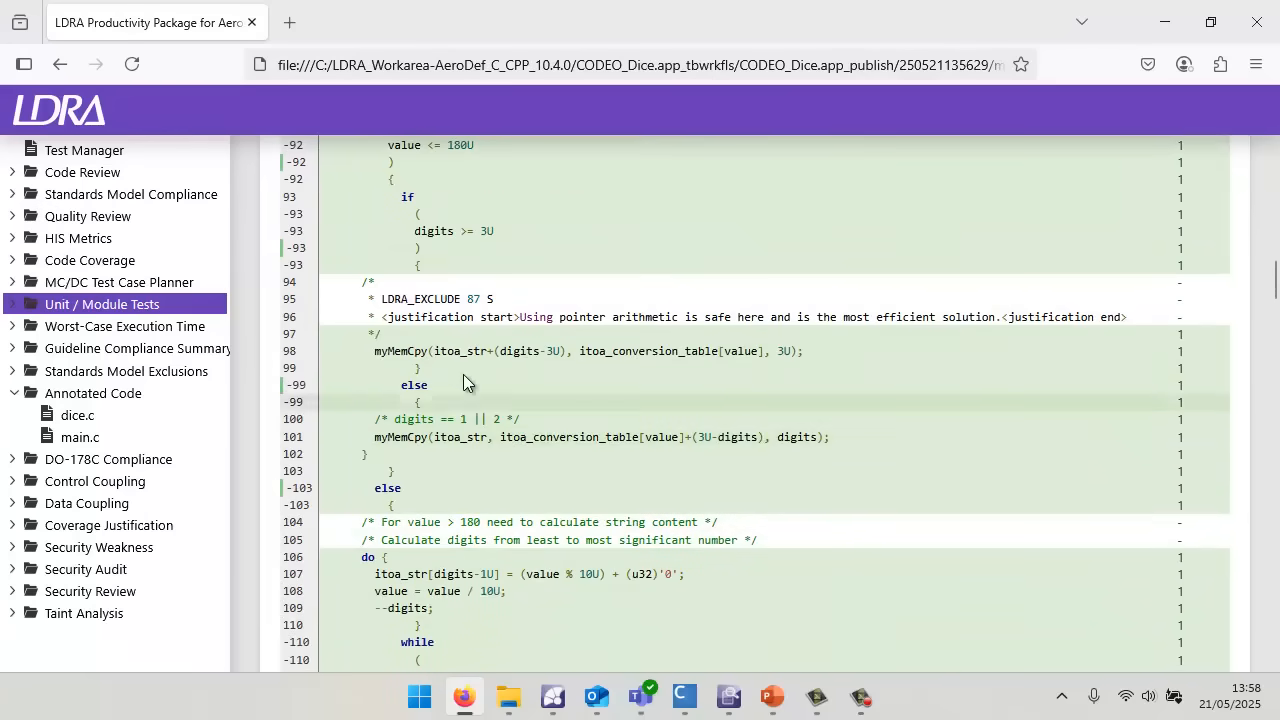